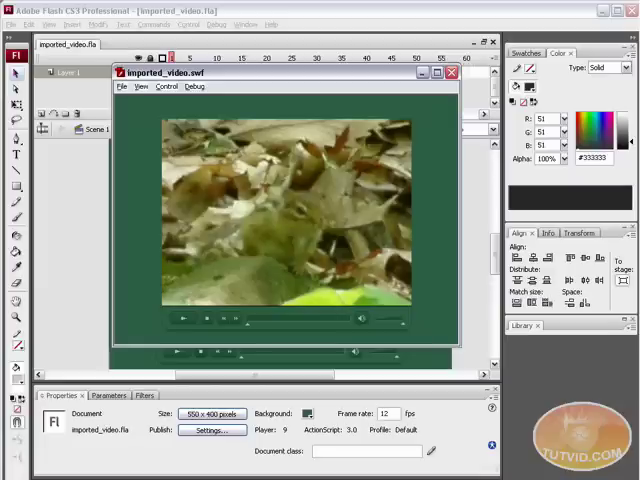
Play, seek and pause the forest video with the green skin's controls, then close imported_video.swf.
{"action": "left_click", "coordinate": [184, 318]}
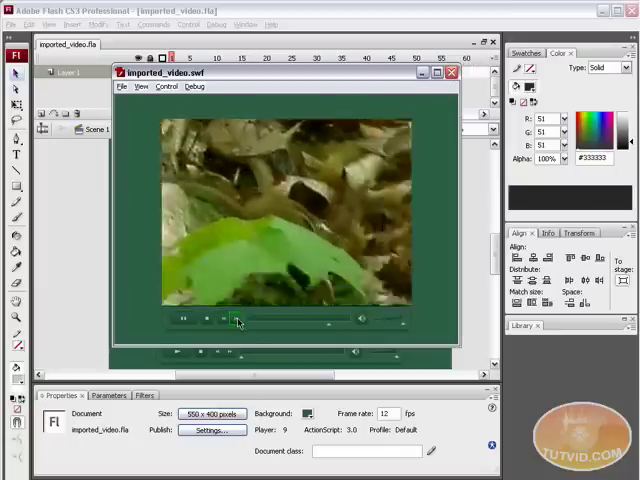
{"action": "left_click", "coordinate": [206, 318]}
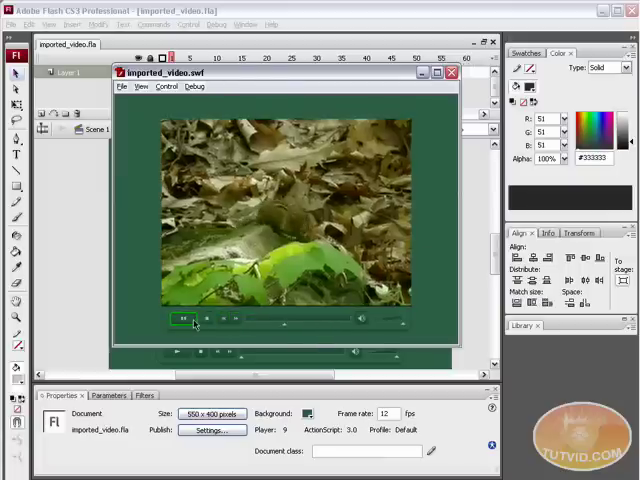
{"action": "left_click", "coordinate": [184, 318]}
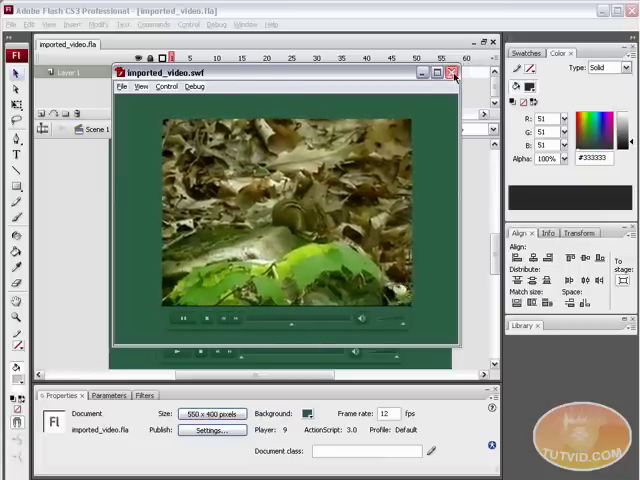
{"action": "left_click", "coordinate": [452, 72]}
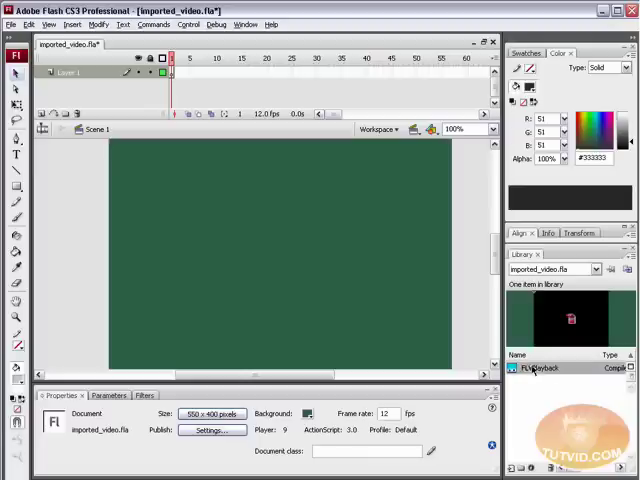
{"action": "mouse_move", "coordinate": [596, 382]}
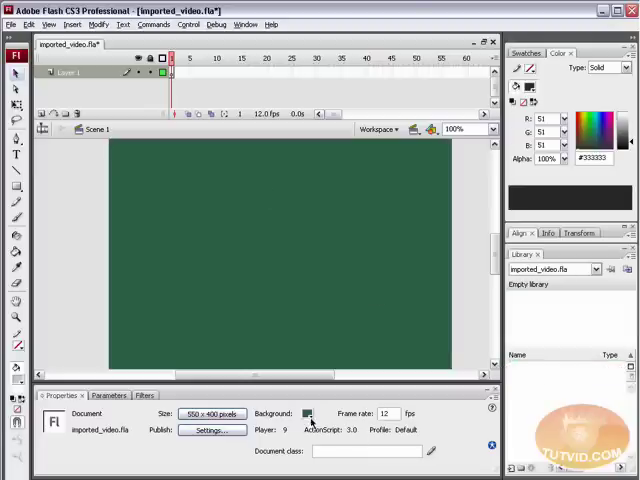
Make the stage background white, start a new document and cancel out of its choices.
{"action": "left_click", "coordinate": [308, 414]}
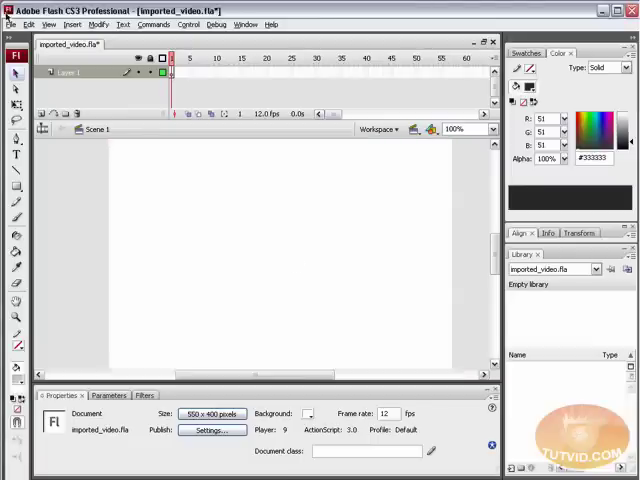
{"action": "left_click", "coordinate": [12, 24]}
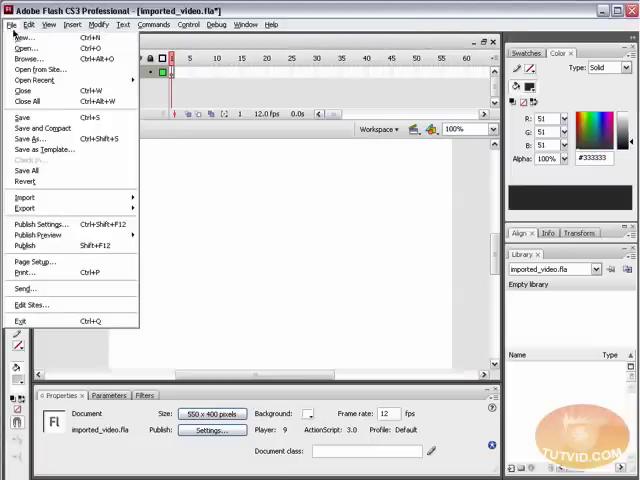
{"action": "left_click", "coordinate": [24, 36]}
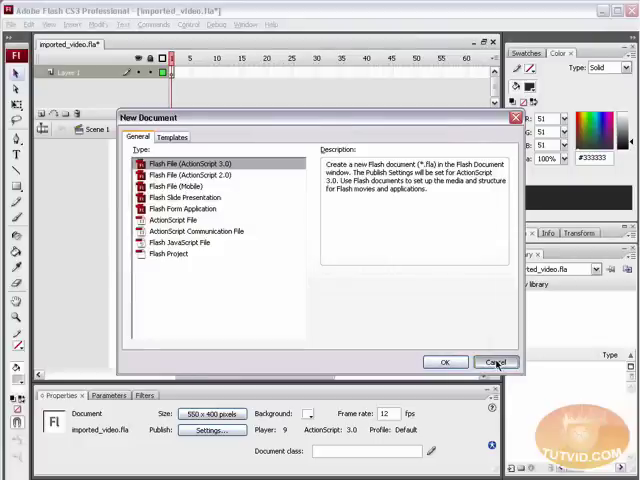
{"action": "left_click", "coordinate": [496, 362]}
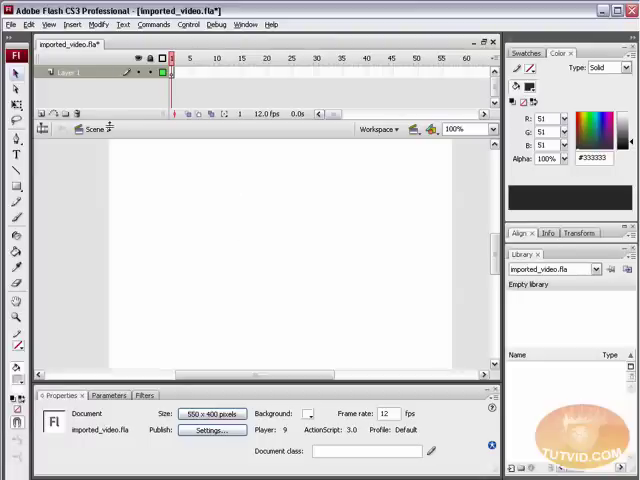
{"action": "mouse_move", "coordinate": [108, 82]}
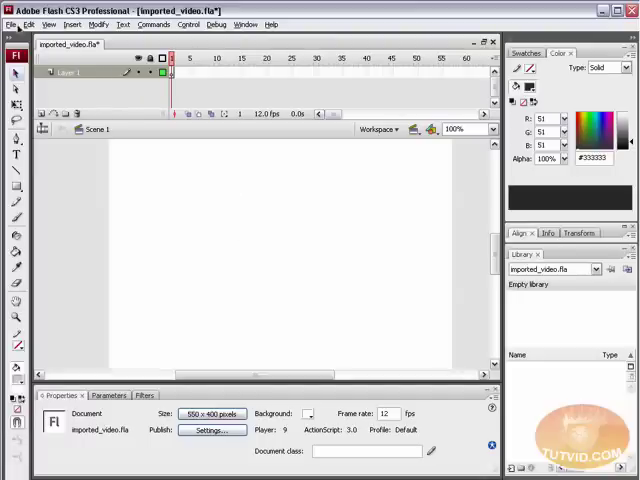
Save the emptied document as imported_video.fla in the ImportVideo folder via Save As.
{"action": "left_click", "coordinate": [12, 24]}
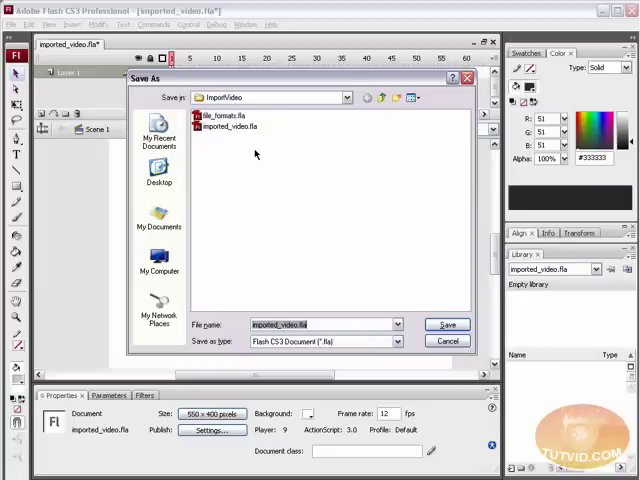
{"action": "mouse_move", "coordinate": [304, 272]}
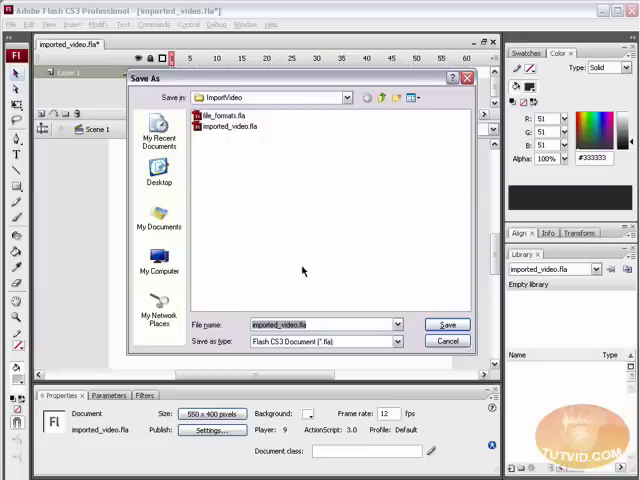
{"action": "left_click", "coordinate": [230, 126]}
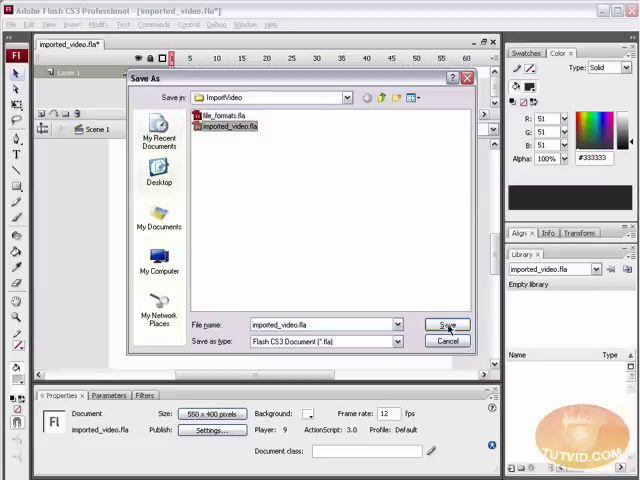
{"action": "left_click", "coordinate": [448, 324]}
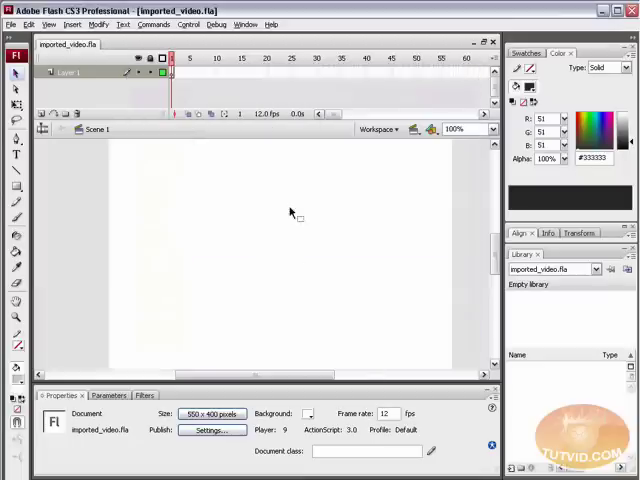
{"action": "mouse_move", "coordinate": [180, 332]}
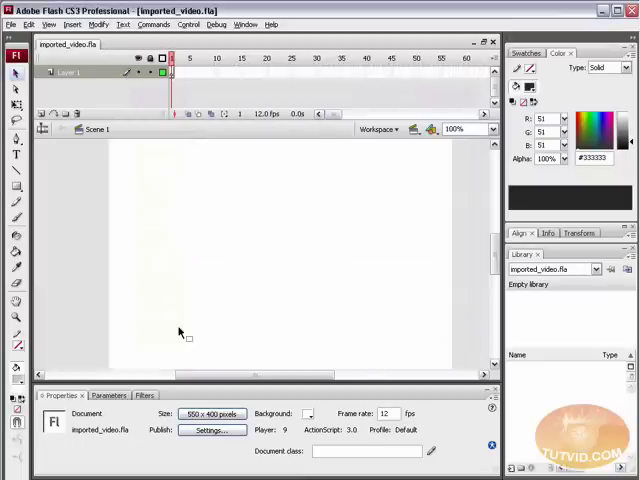
{"action": "mouse_move", "coordinate": [192, 184]}
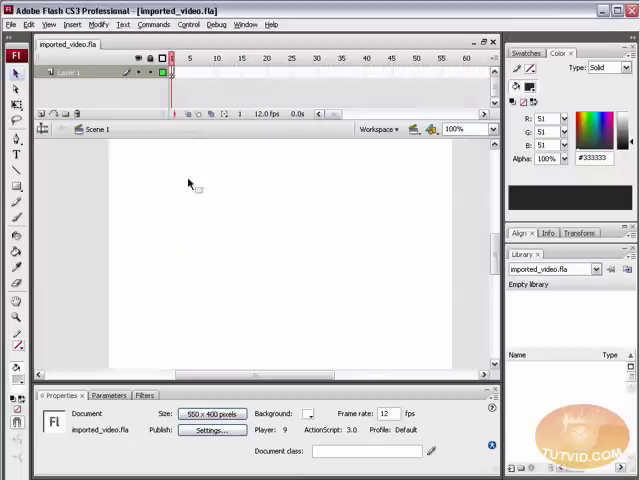
{"action": "mouse_move", "coordinate": [200, 250]}
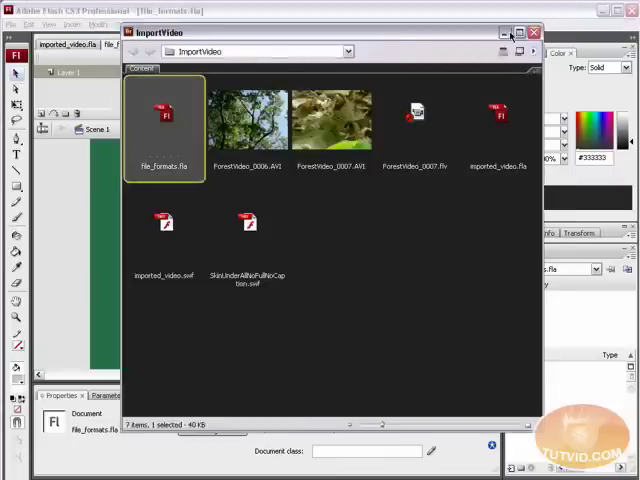
Review file_formats.fla listing .avi, .dv, .mpg, .mov and .wmv, then return to imported_video.fla.
{"action": "left_click", "coordinate": [534, 32]}
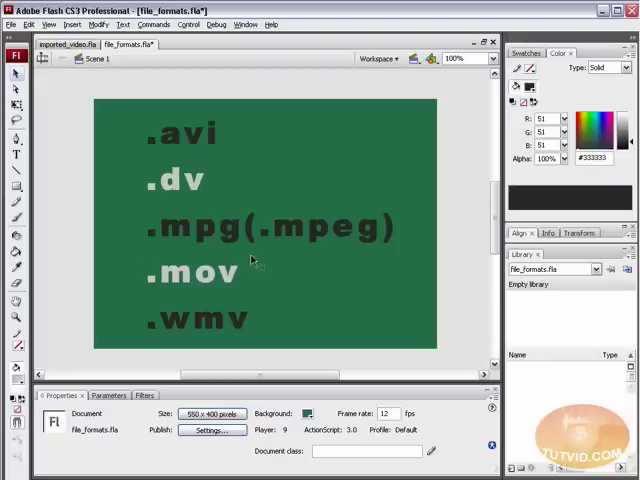
{"action": "mouse_move", "coordinate": [216, 340]}
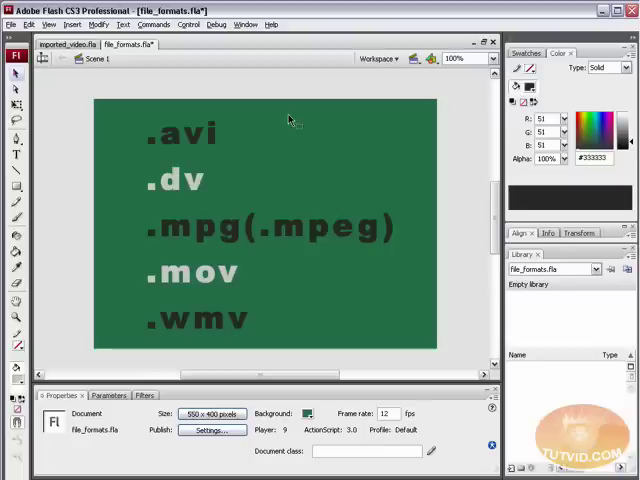
{"action": "mouse_move", "coordinate": [196, 348]}
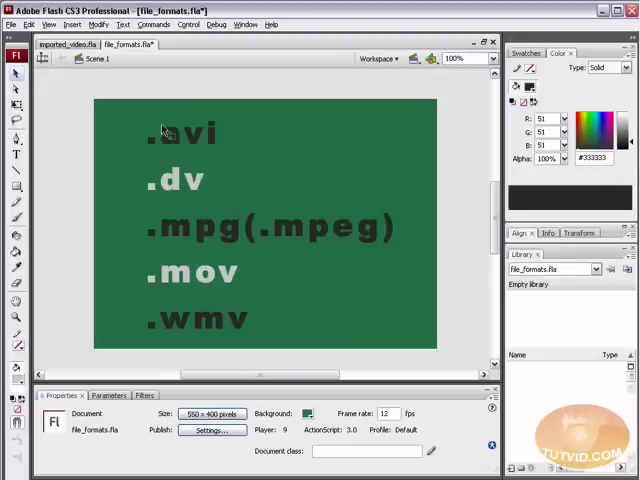
{"action": "mouse_move", "coordinate": [200, 260]}
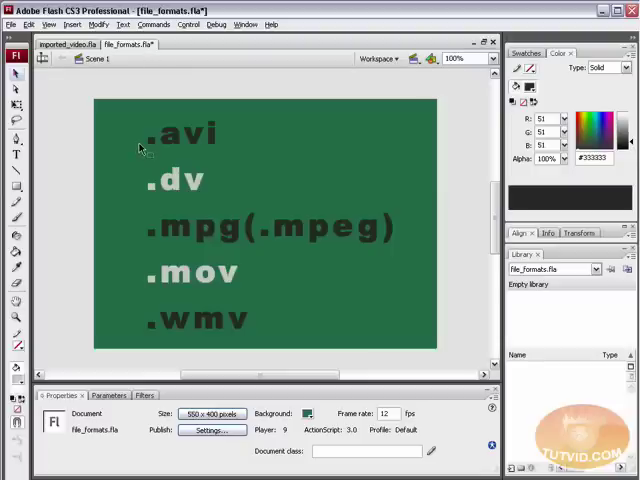
{"action": "left_click", "coordinate": [68, 44]}
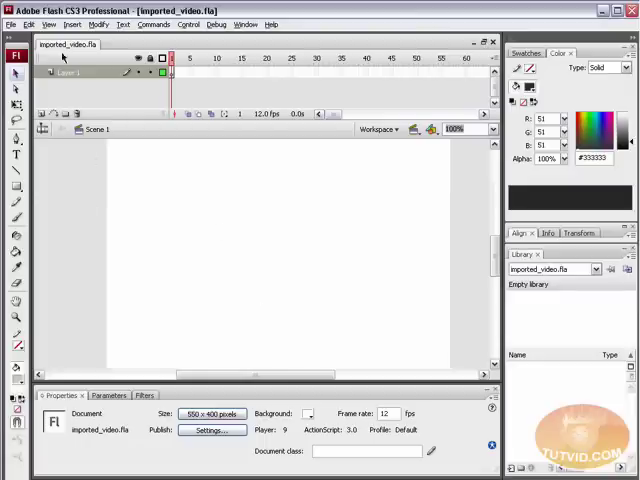
Start the Import Video wizard and set the source to a file on this computer, browsing for it.
{"action": "left_click", "coordinate": [12, 24]}
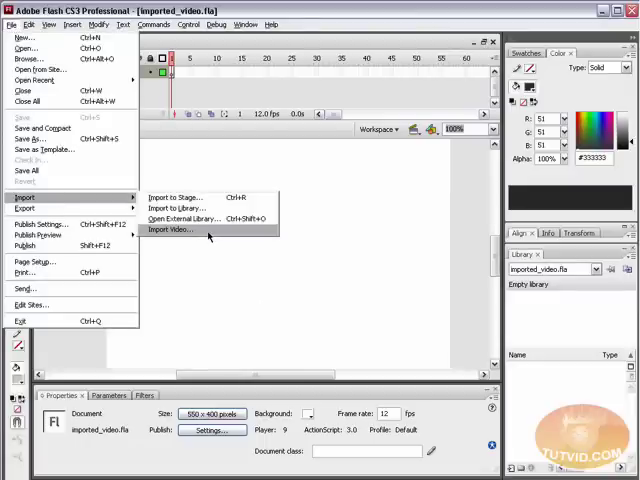
{"action": "left_click", "coordinate": [176, 228]}
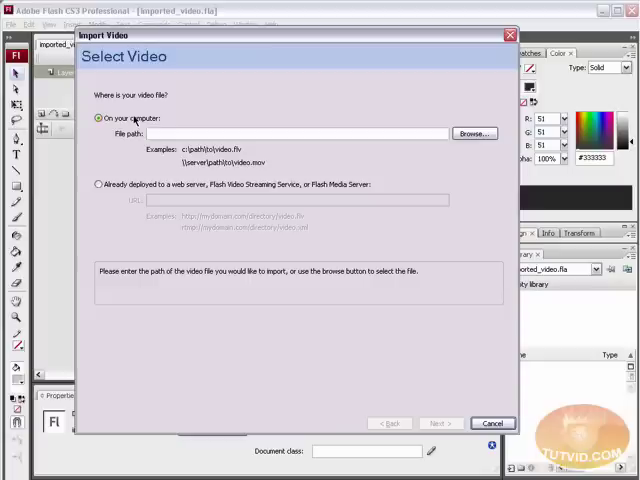
{"action": "left_click", "coordinate": [100, 184]}
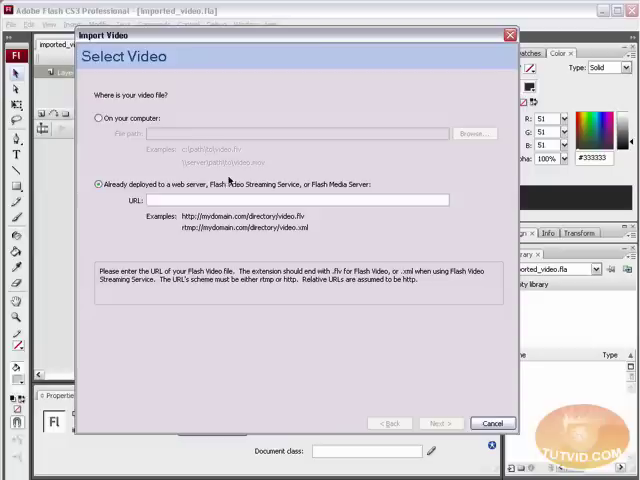
{"action": "mouse_move", "coordinate": [276, 244]}
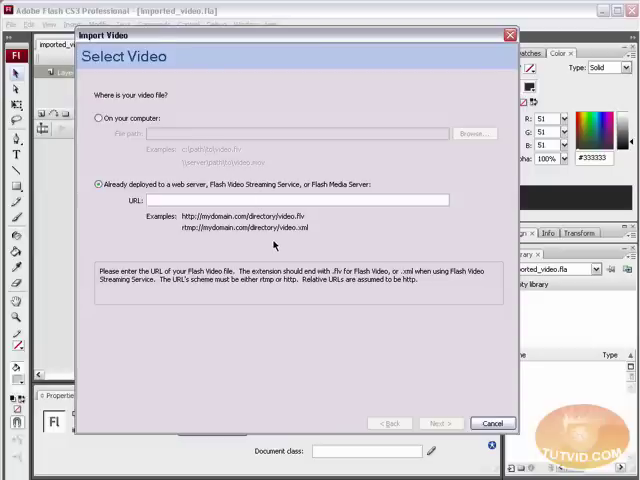
{"action": "left_click", "coordinate": [96, 116]}
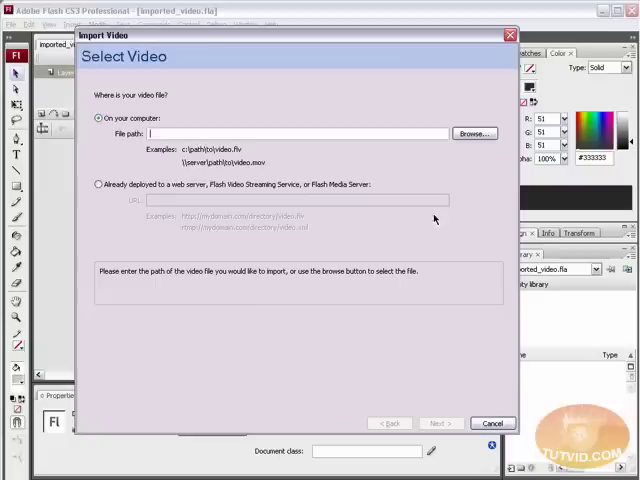
{"action": "mouse_move", "coordinate": [208, 124]}
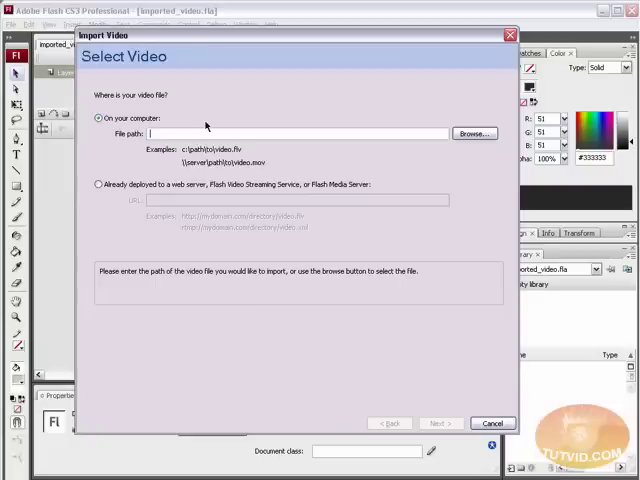
{"action": "left_click", "coordinate": [474, 132]}
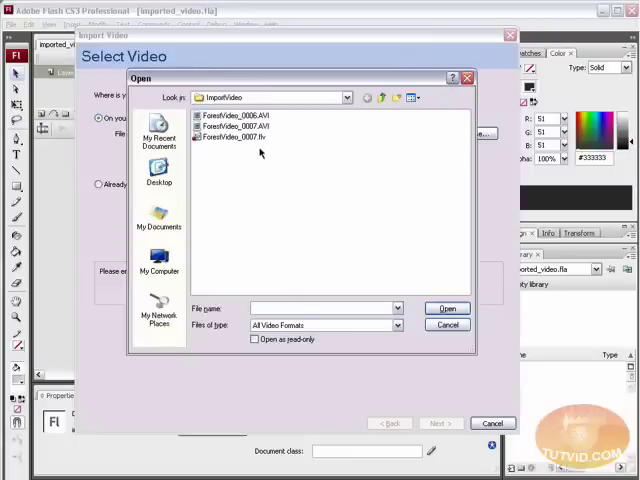
Choose ForestVideo_0000.AVI from the ImportVideo folder as the source and advance to Deployment.
{"action": "left_click", "coordinate": [232, 136]}
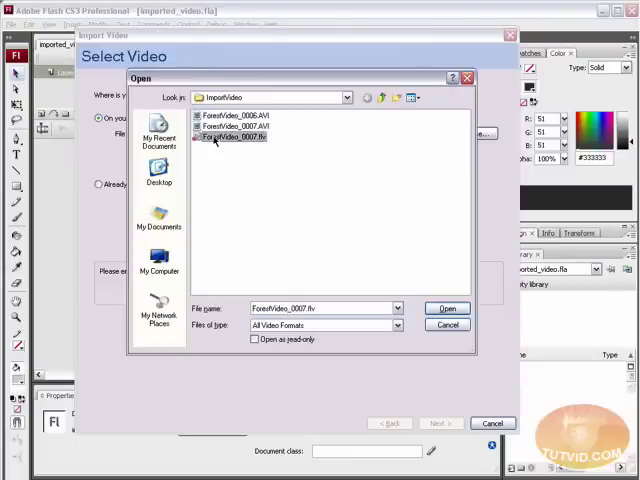
{"action": "left_click", "coordinate": [232, 116]}
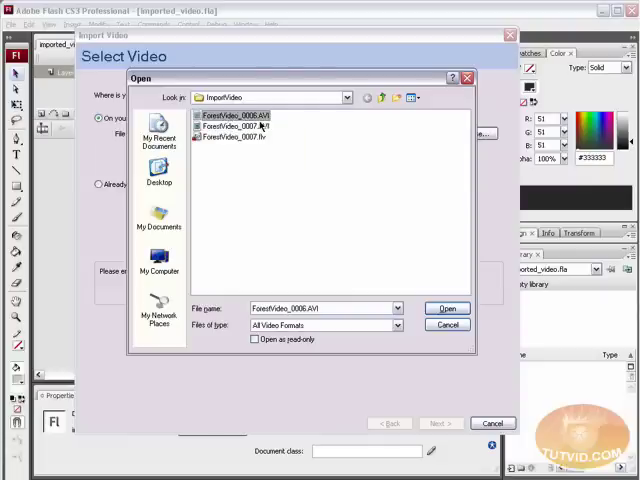
{"action": "left_click", "coordinate": [446, 308]}
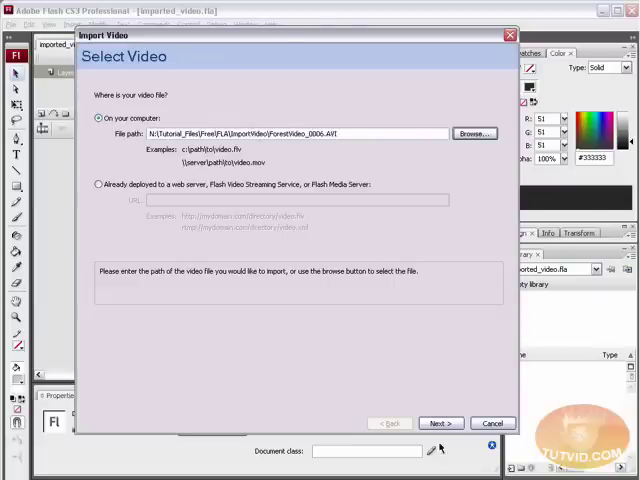
{"action": "left_click", "coordinate": [440, 424]}
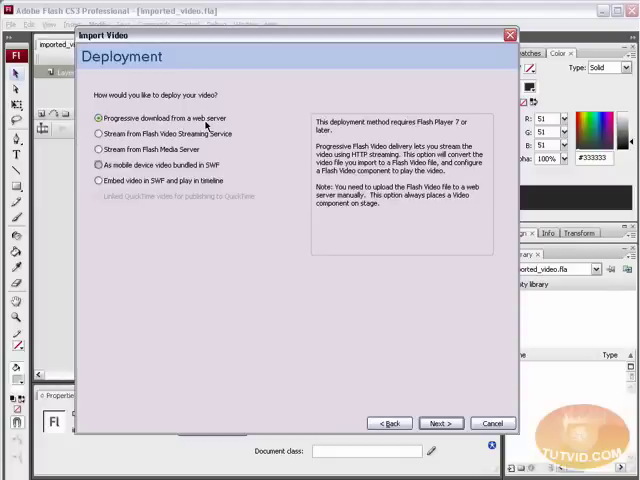
{"action": "mouse_move", "coordinate": [168, 136]}
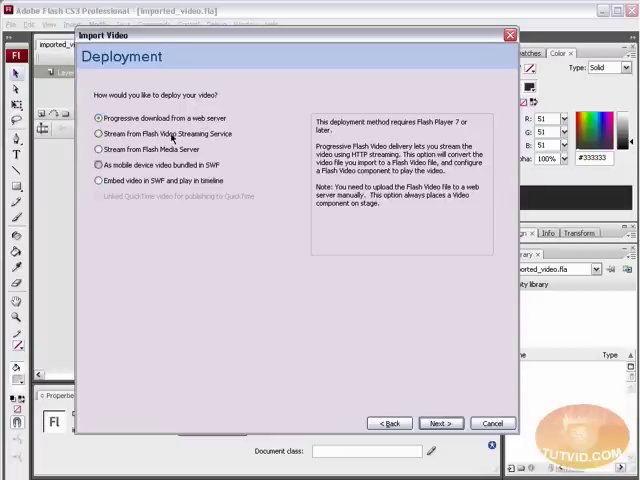
Compare streaming service, Flash Media Server and mobile bundling, dismissing the unsupported-feature warning.
{"action": "left_click", "coordinate": [98, 132]}
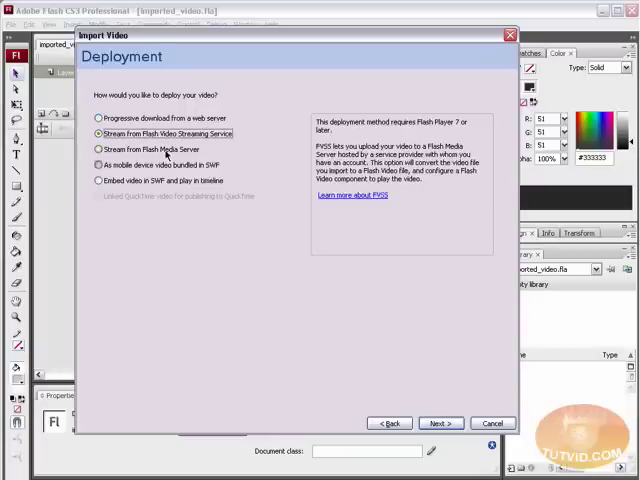
{"action": "left_click", "coordinate": [96, 148]}
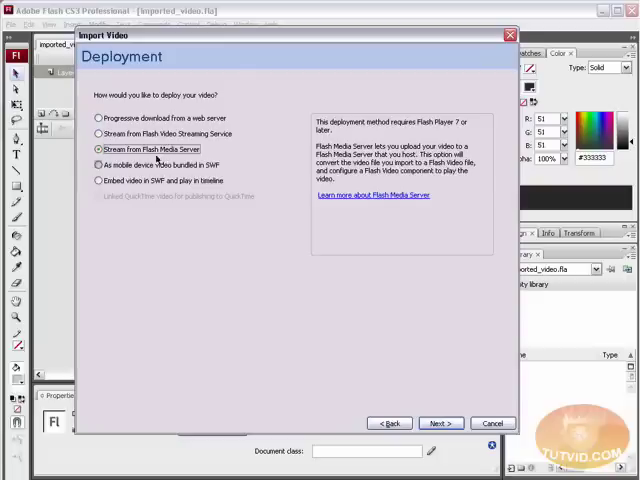
{"action": "left_click", "coordinate": [96, 164]}
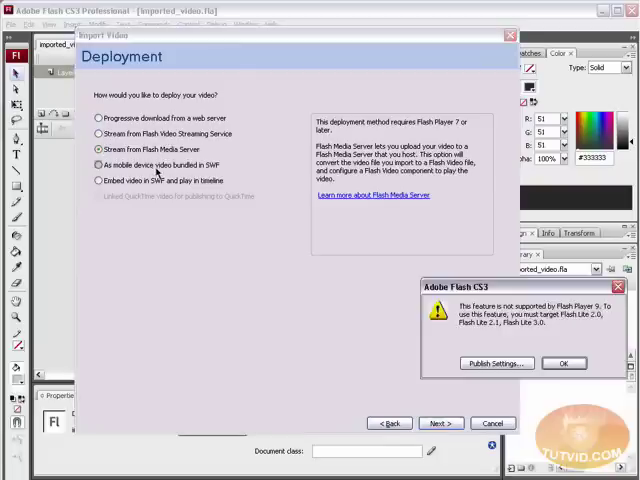
{"action": "left_click", "coordinate": [564, 362]}
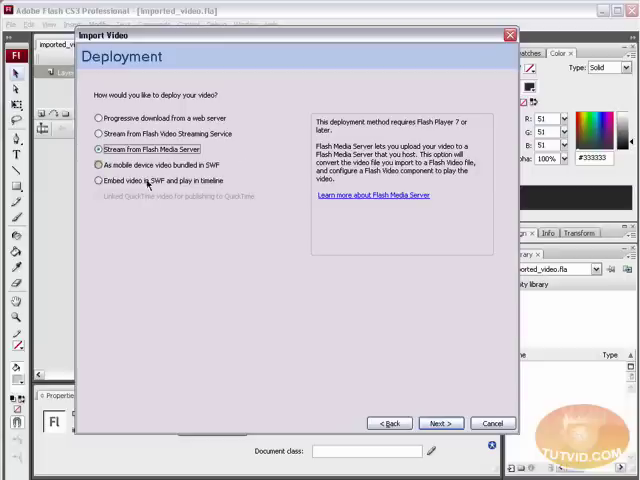
{"action": "mouse_move", "coordinate": [250, 160]}
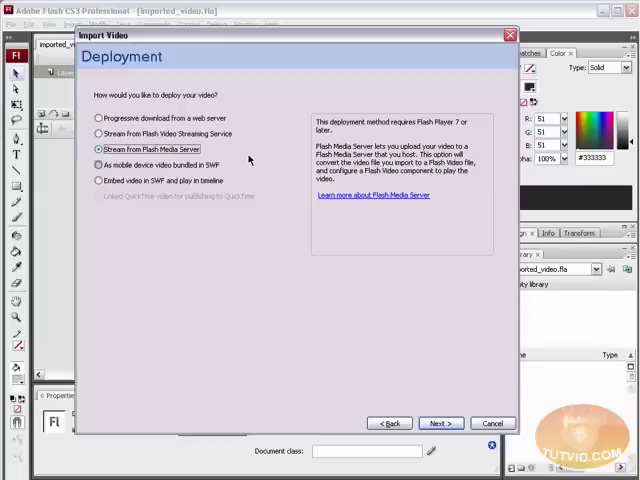
Consider embedding in the SWF timeline, then choose progressive download from a web server.
{"action": "left_click", "coordinate": [98, 180]}
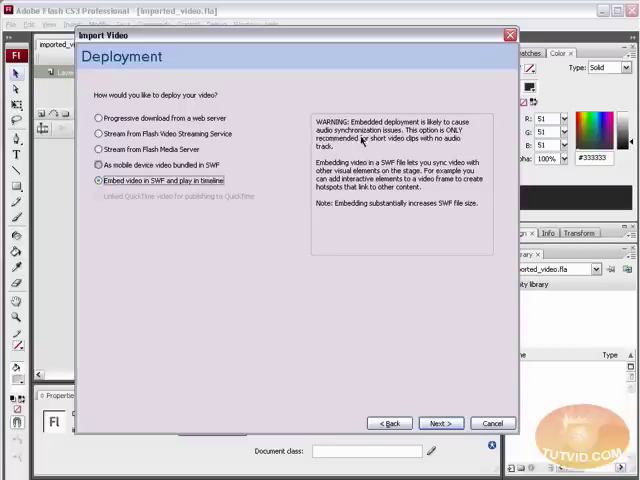
{"action": "mouse_move", "coordinate": [396, 148]}
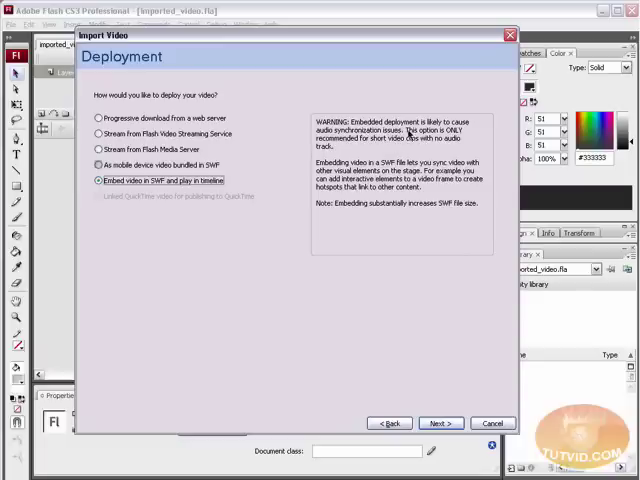
{"action": "mouse_move", "coordinate": [210, 244]}
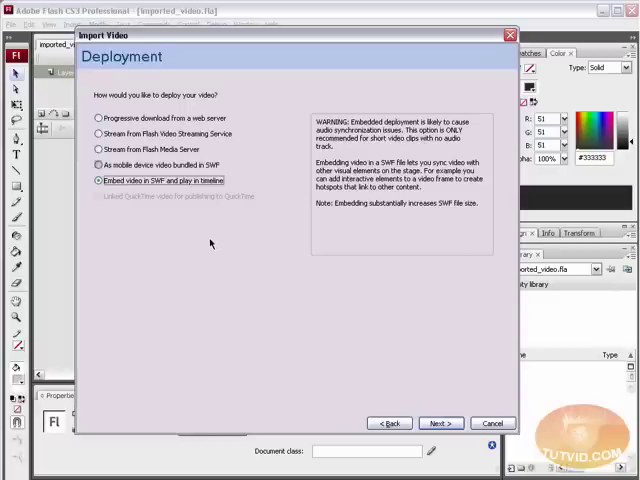
{"action": "mouse_move", "coordinate": [450, 156]}
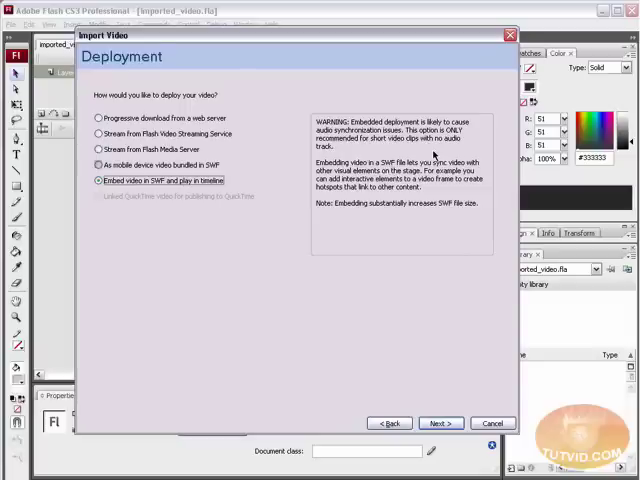
{"action": "mouse_move", "coordinate": [484, 146]}
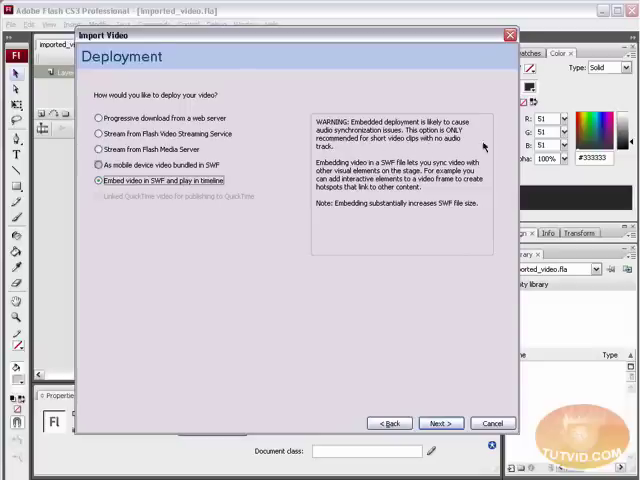
{"action": "mouse_move", "coordinate": [484, 148]}
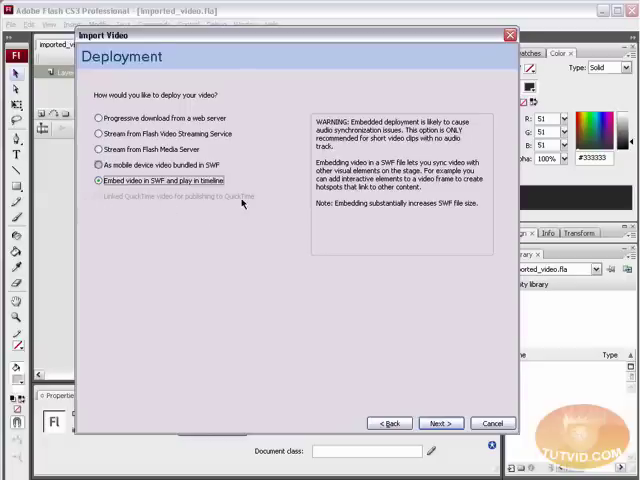
{"action": "mouse_move", "coordinate": [224, 218]}
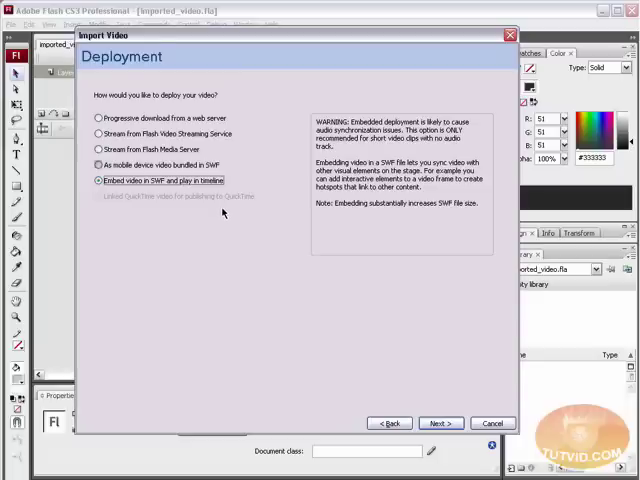
{"action": "mouse_move", "coordinate": [48, 232]}
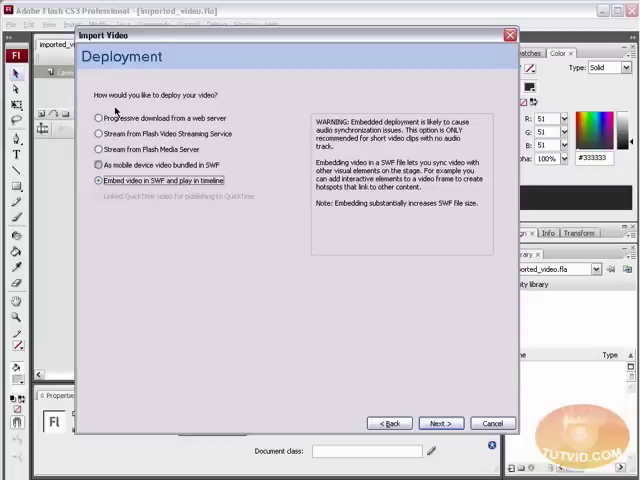
{"action": "left_click", "coordinate": [96, 116]}
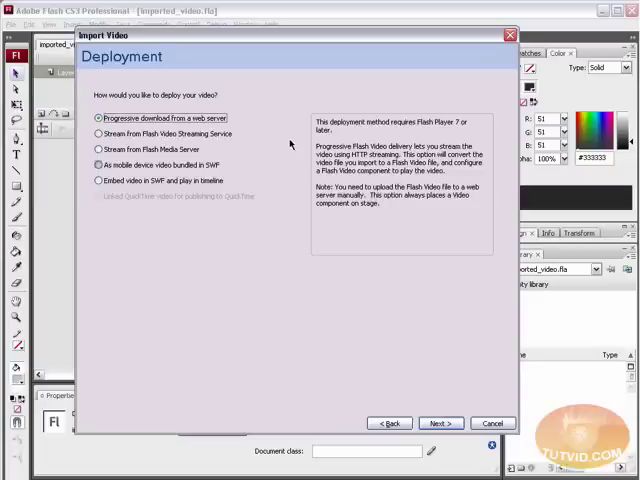
{"action": "mouse_move", "coordinate": [384, 254]}
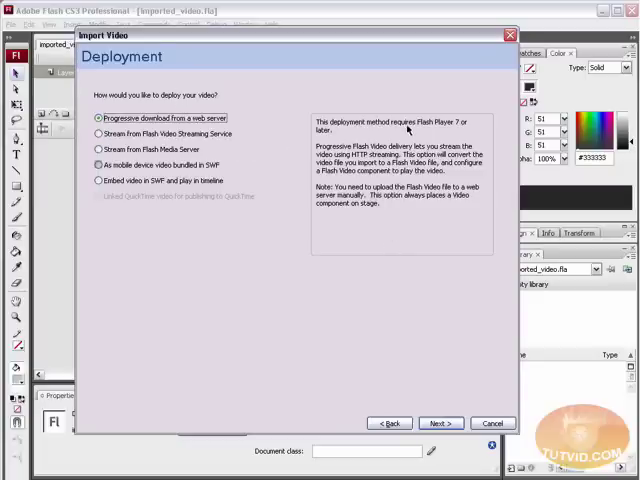
{"action": "mouse_move", "coordinate": [462, 128]}
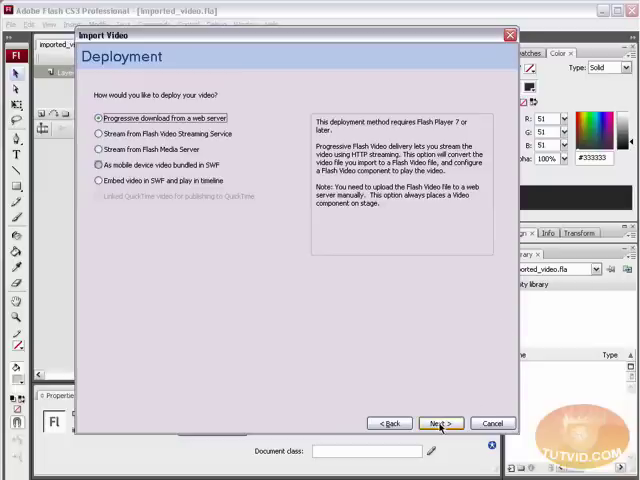
Advance to the Encoding step and set the forest clip's encoding profile to Custom.
{"action": "left_click", "coordinate": [440, 424]}
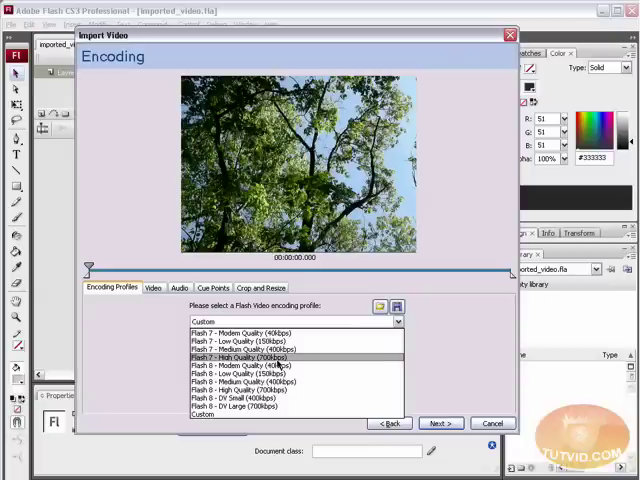
{"action": "left_click", "coordinate": [240, 366]}
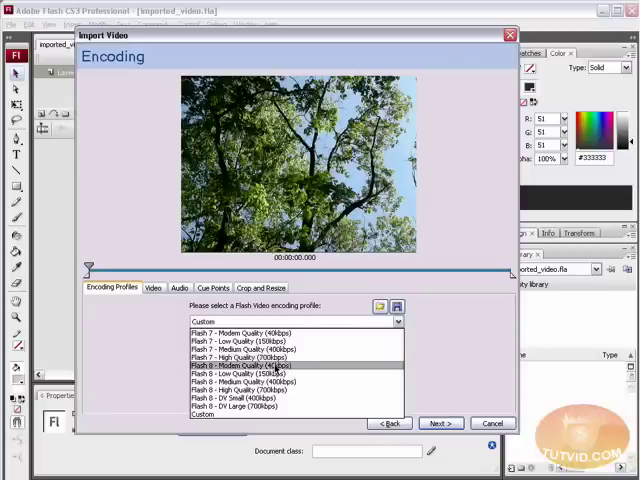
{"action": "left_click", "coordinate": [240, 406]}
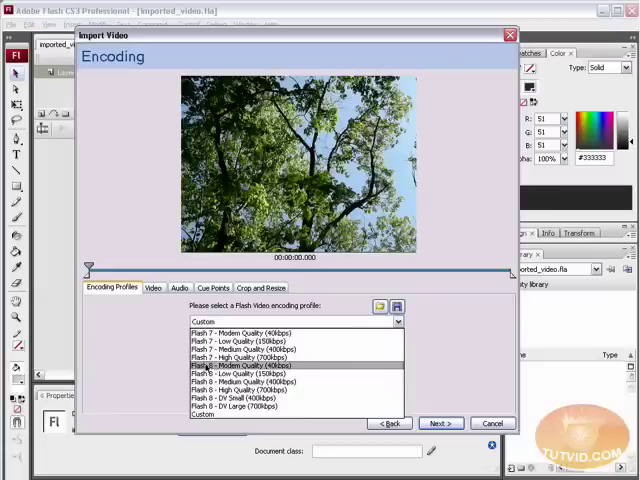
{"action": "left_click", "coordinate": [240, 398]}
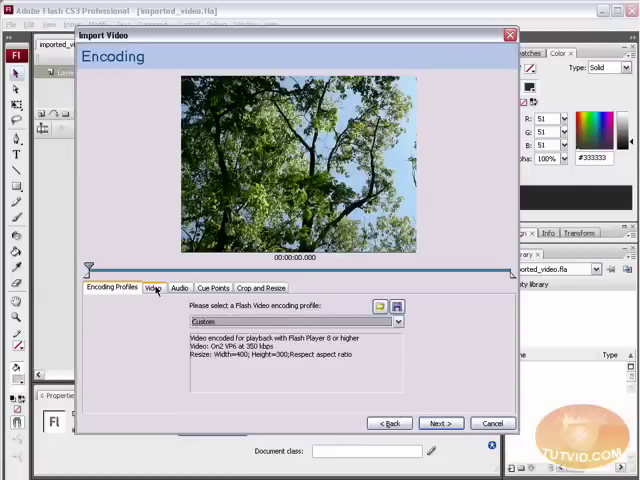
Review the On2 VP6 video settings, trying High before keeping Custom quality at 350 kbps.
{"action": "left_click", "coordinate": [154, 288]}
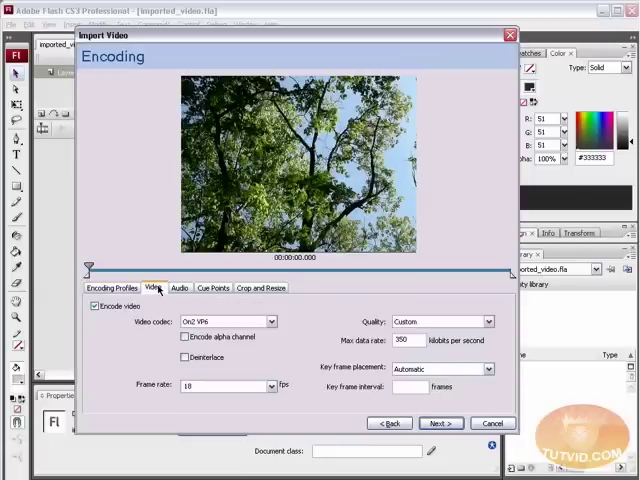
{"action": "mouse_move", "coordinate": [172, 336]}
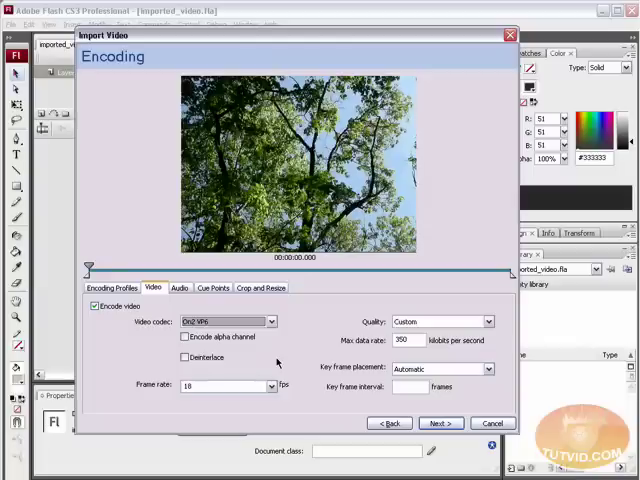
{"action": "mouse_move", "coordinate": [278, 362]}
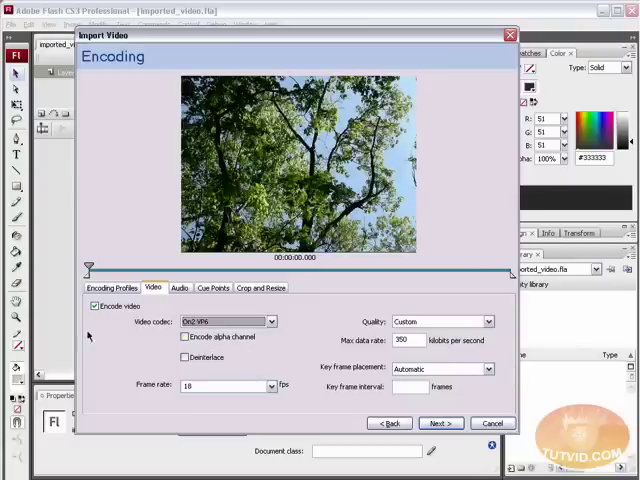
{"action": "left_click", "coordinate": [270, 384]}
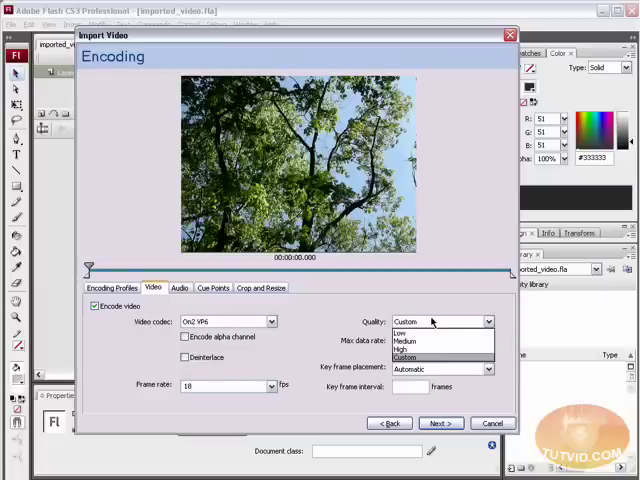
{"action": "left_click", "coordinate": [404, 342]}
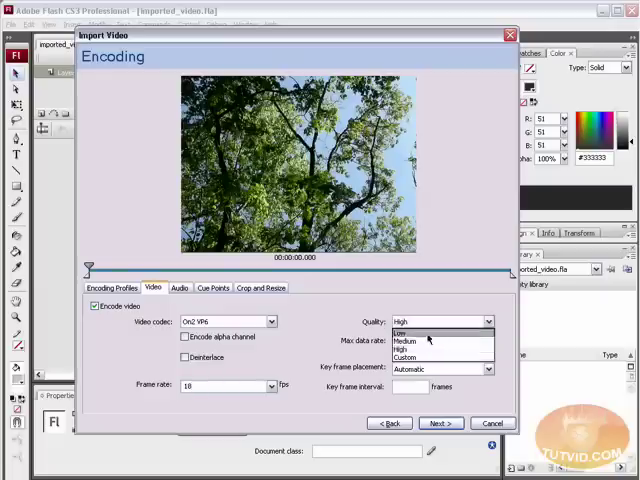
{"action": "left_click", "coordinate": [396, 332]}
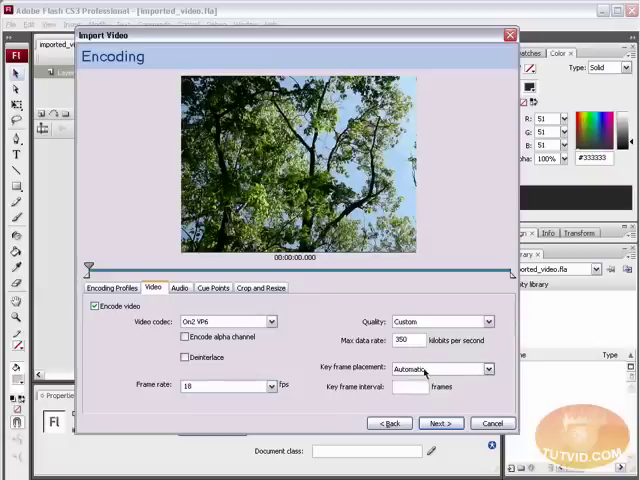
{"action": "left_click", "coordinate": [178, 288]}
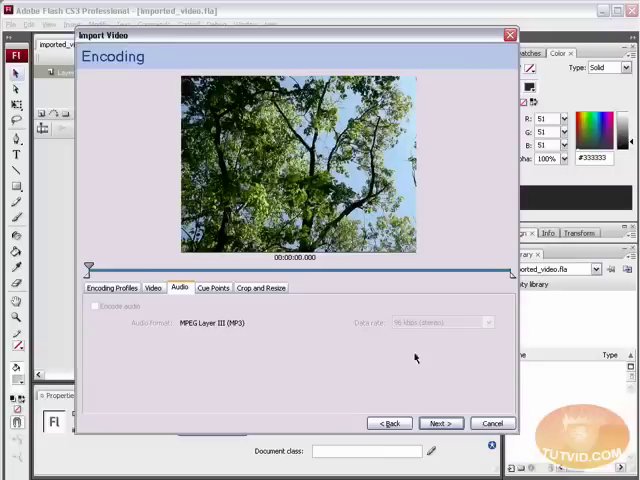
{"action": "mouse_move", "coordinate": [384, 336]}
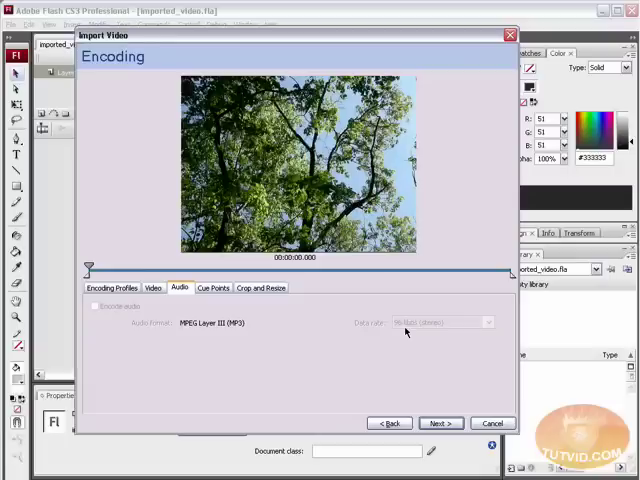
{"action": "mouse_move", "coordinate": [372, 274]}
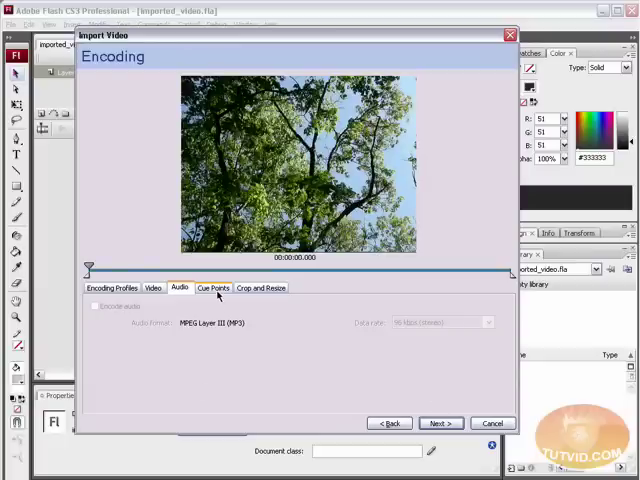
Show the Cue Points settings for the imported video, currently empty.
{"action": "left_click", "coordinate": [212, 288]}
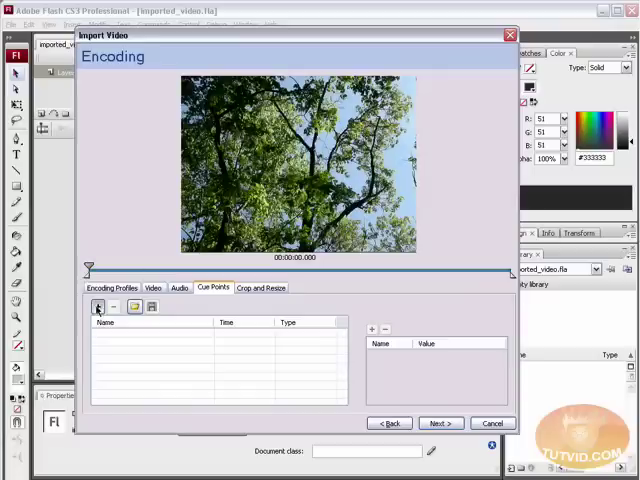
Add a cue point named 'beginning' at the clip start and one at the clip's end.
{"action": "left_click", "coordinate": [96, 306]}
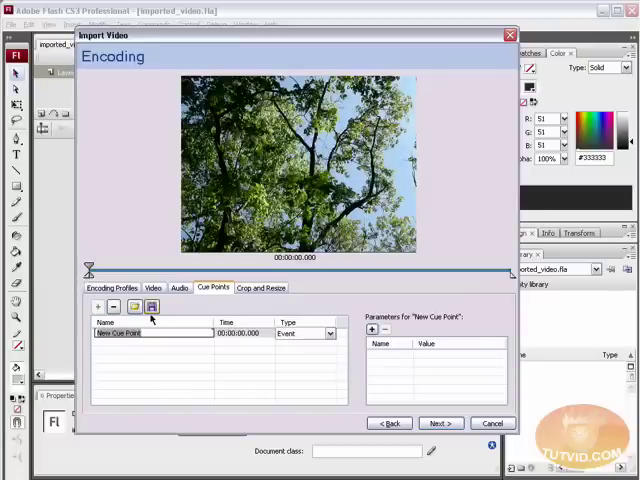
{"action": "type", "text": "beginning"}
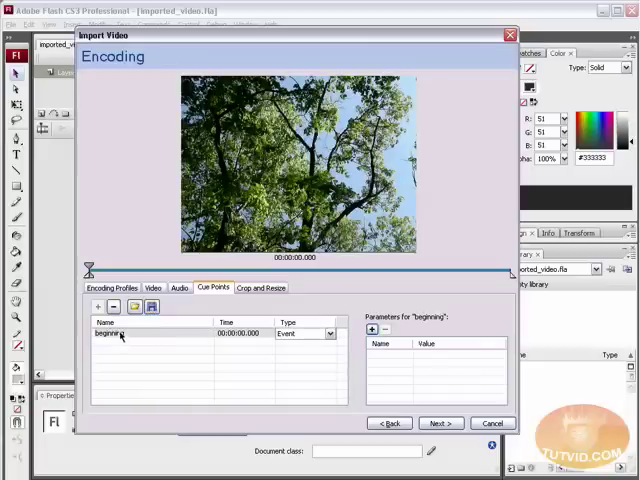
{"action": "left_click", "coordinate": [112, 306]}
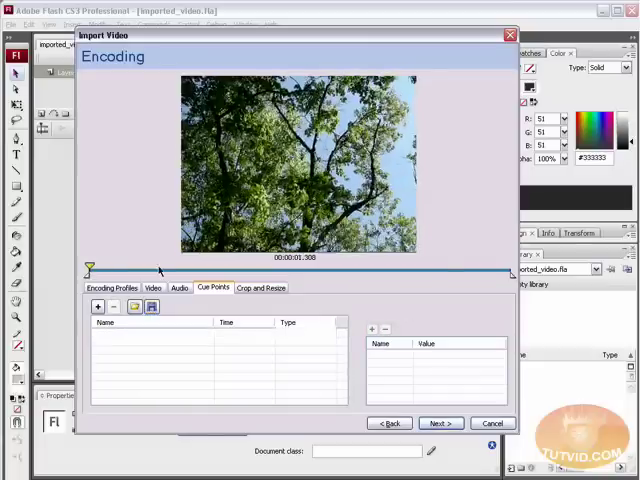
{"action": "left_click", "coordinate": [98, 306]}
{"action": "type", "text": "ending"}
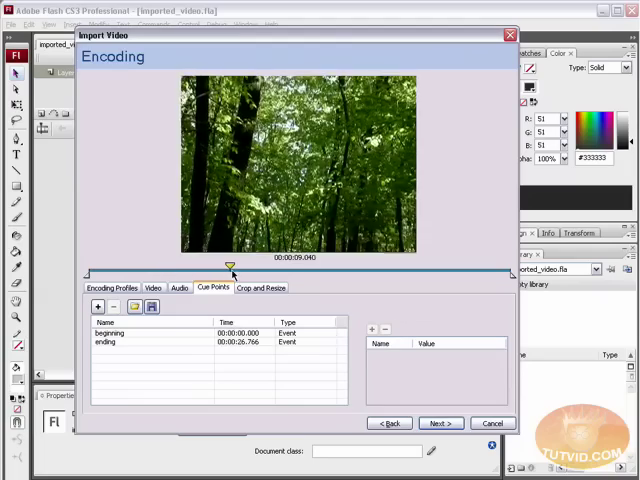
Add a cue point named 'ground' at about 12 seconds and start setting types to Navigation.
{"action": "left_click_drag", "start_coordinate": [230, 264], "coordinate": [258, 264]}
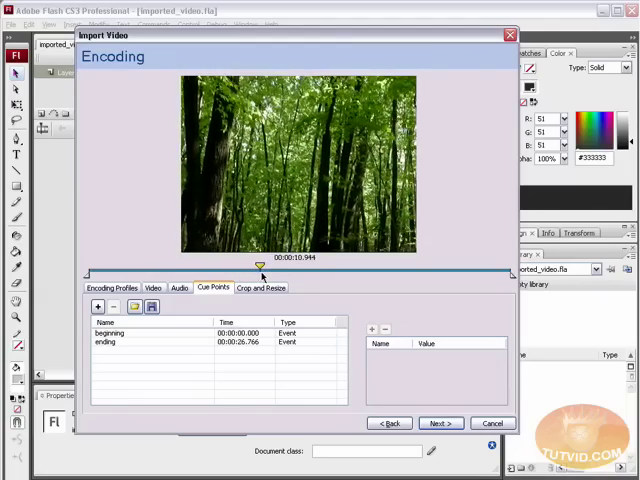
{"action": "left_click_drag", "start_coordinate": [260, 266], "coordinate": [284, 266]}
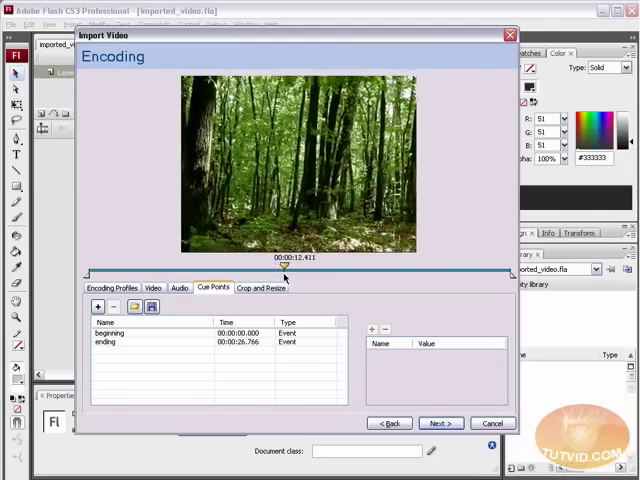
{"action": "left_click", "coordinate": [96, 306]}
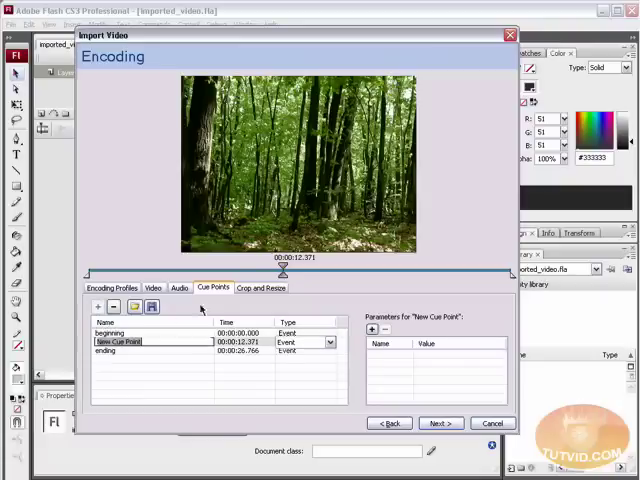
{"action": "type", "text": "ground"}
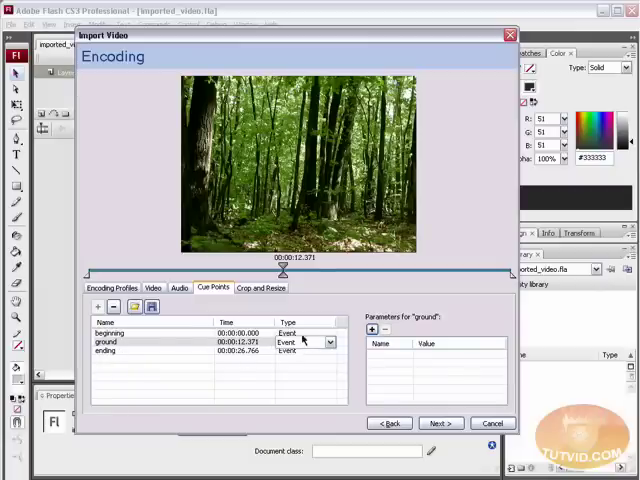
{"action": "left_click", "coordinate": [330, 334]}
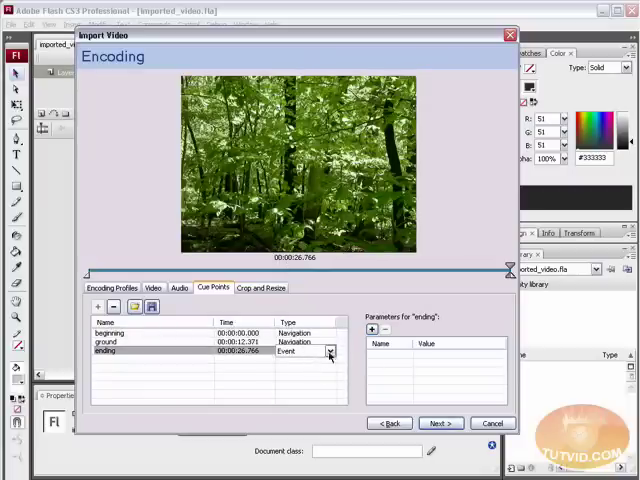
Set the ending cue point to Navigation so all three are Navigation, then move to Crop and Resize.
{"action": "left_click", "coordinate": [328, 352]}
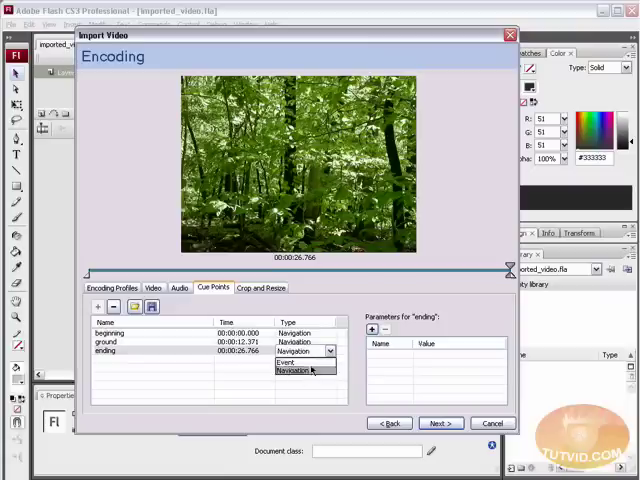
{"action": "left_click", "coordinate": [304, 360]}
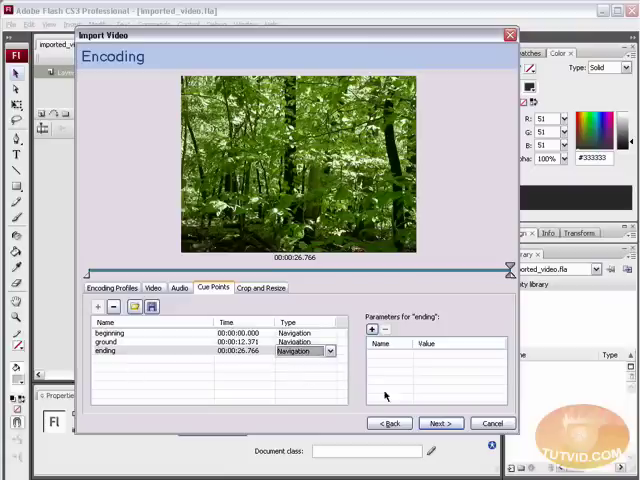
{"action": "left_click", "coordinate": [260, 288]}
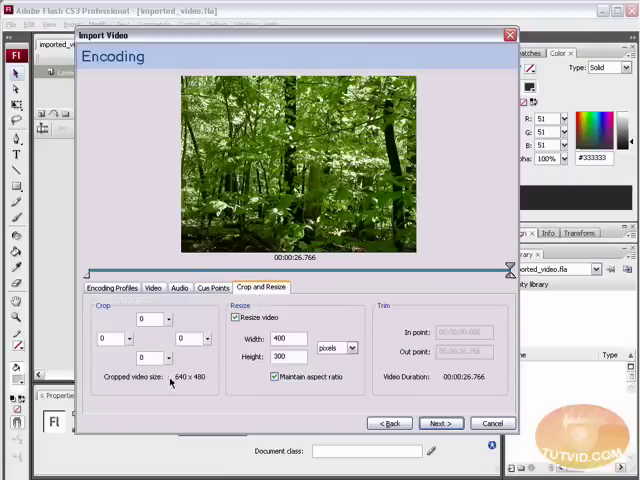
Enable Resize video at width 400 (height 300) and advance to Skinning.
{"action": "left_click", "coordinate": [232, 316]}
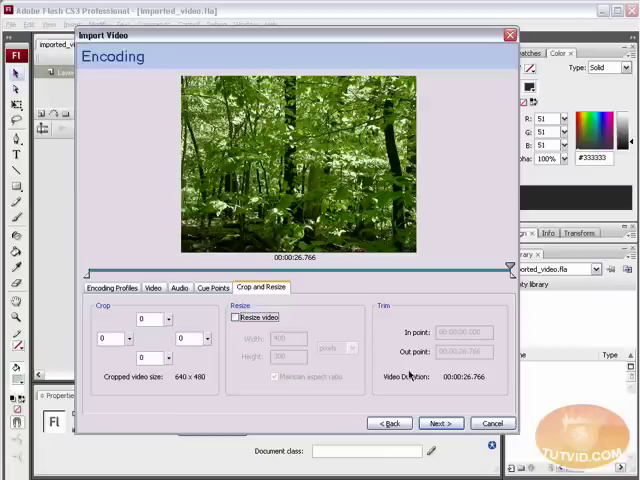
{"action": "left_click", "coordinate": [232, 316]}
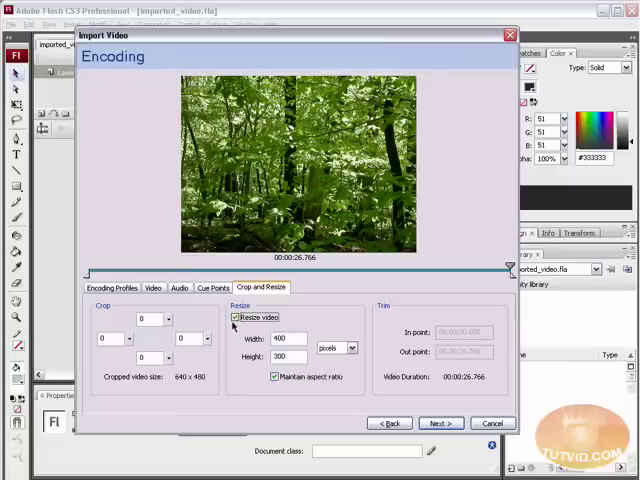
{"action": "left_click", "coordinate": [288, 338]}
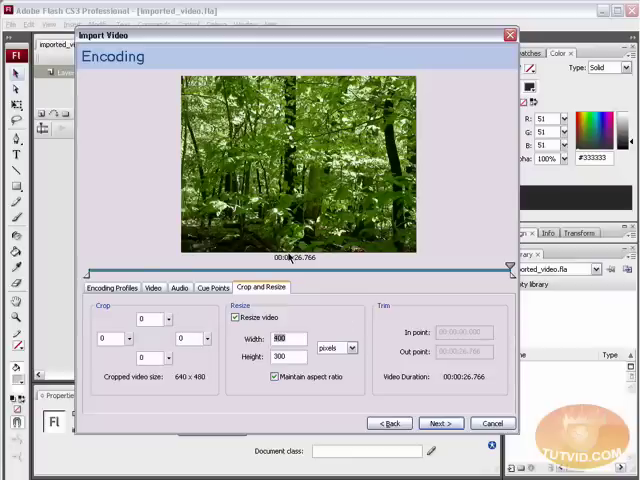
{"action": "mouse_move", "coordinate": [528, 268]}
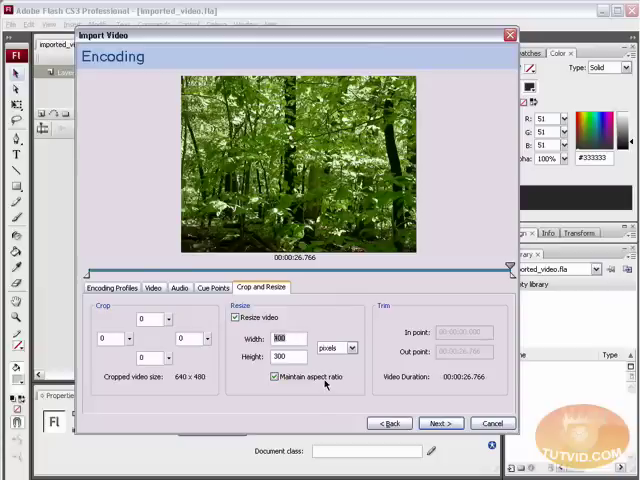
{"action": "mouse_move", "coordinate": [268, 68]}
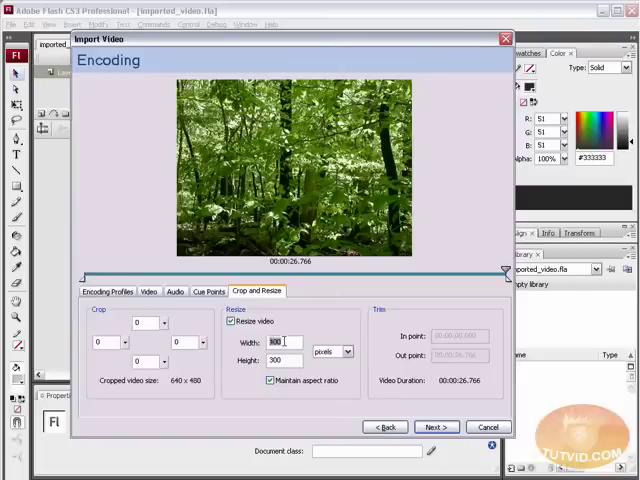
{"action": "type", "text": "400"}
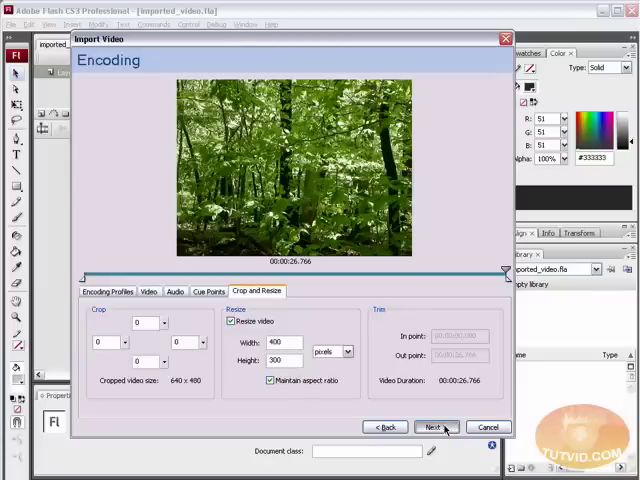
{"action": "left_click", "coordinate": [436, 428]}
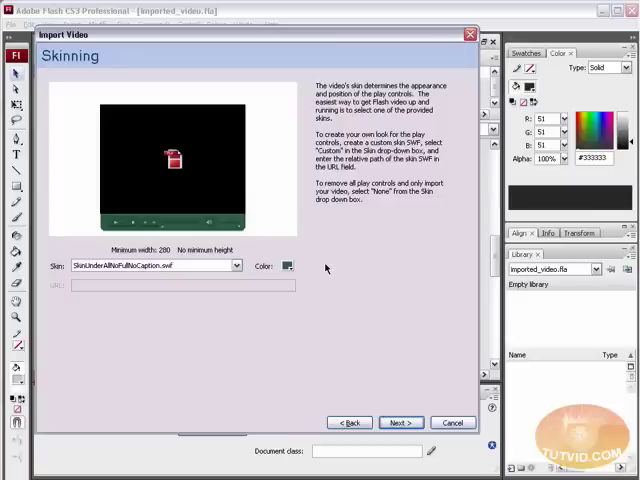
Preview the SkinOverPlayStopSeekMuteVol skin with controls overlaid on the video.
{"action": "left_click", "coordinate": [236, 264]}
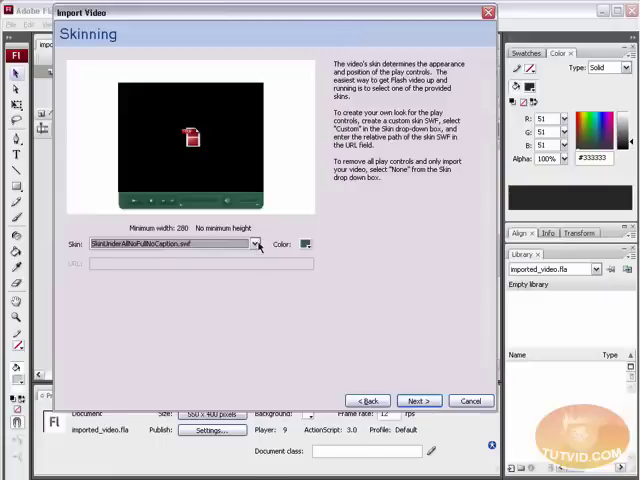
{"action": "left_click", "coordinate": [256, 244]}
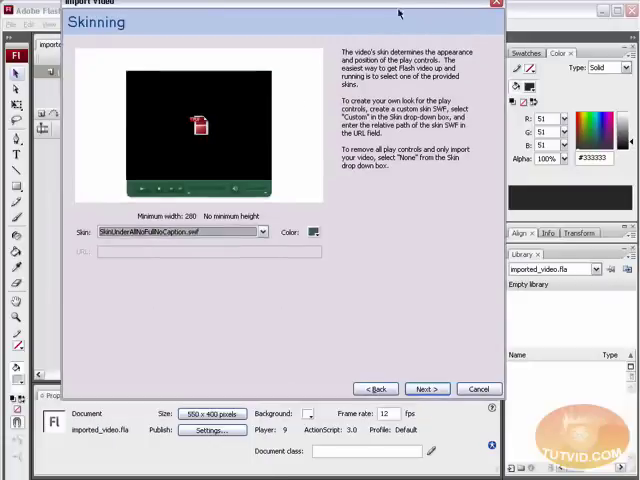
{"action": "left_click", "coordinate": [262, 232]}
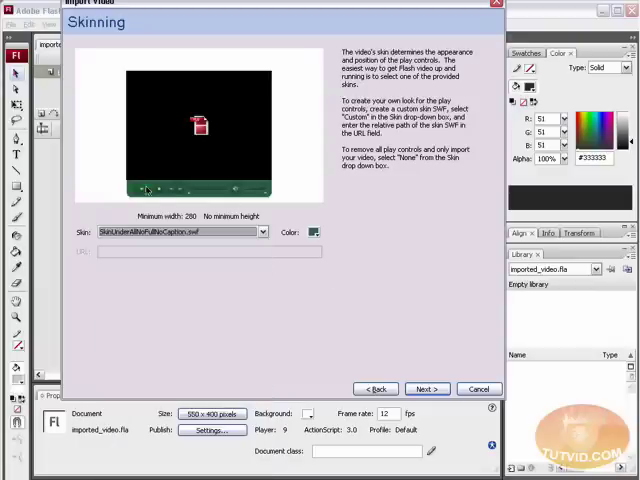
{"action": "left_click", "coordinate": [264, 232]}
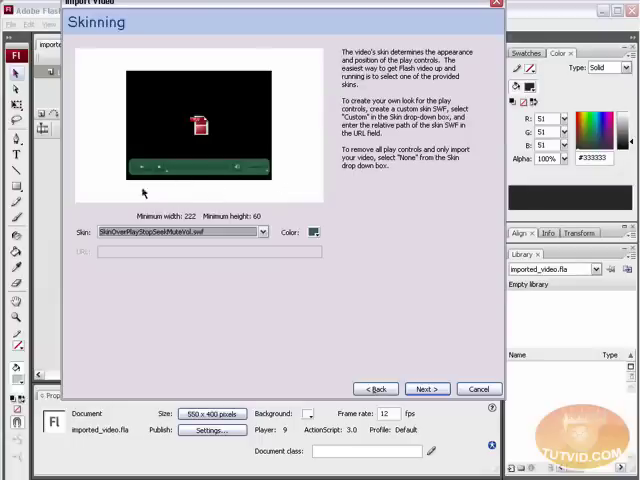
{"action": "left_click", "coordinate": [262, 232]}
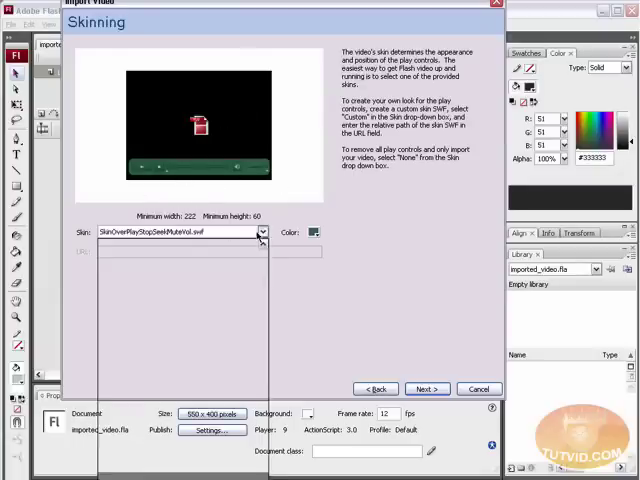
{"action": "left_click", "coordinate": [262, 232]}
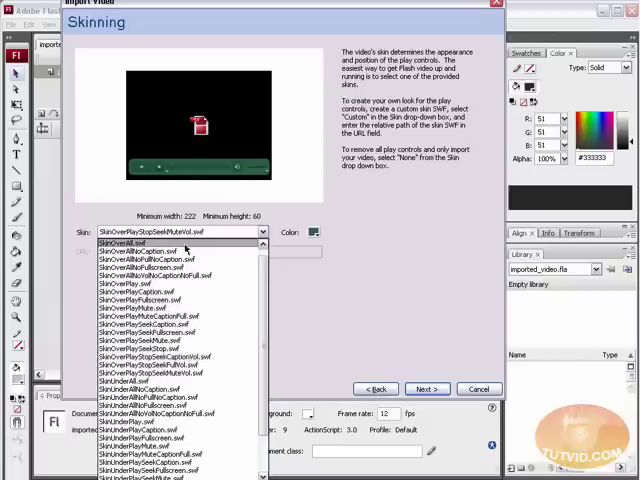
{"action": "mouse_move", "coordinate": [180, 260]}
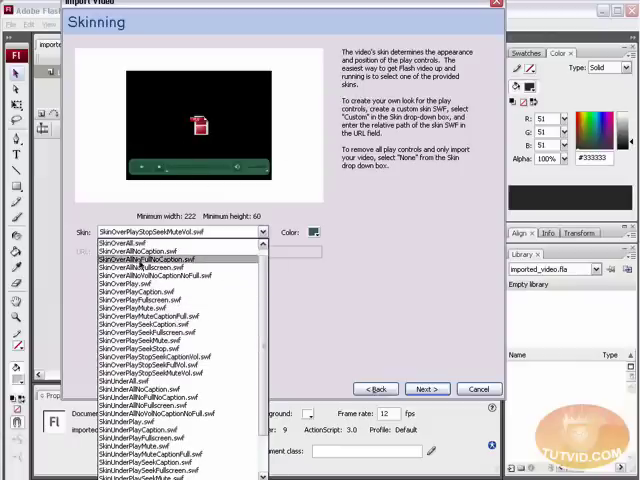
{"action": "mouse_move", "coordinate": [150, 252]}
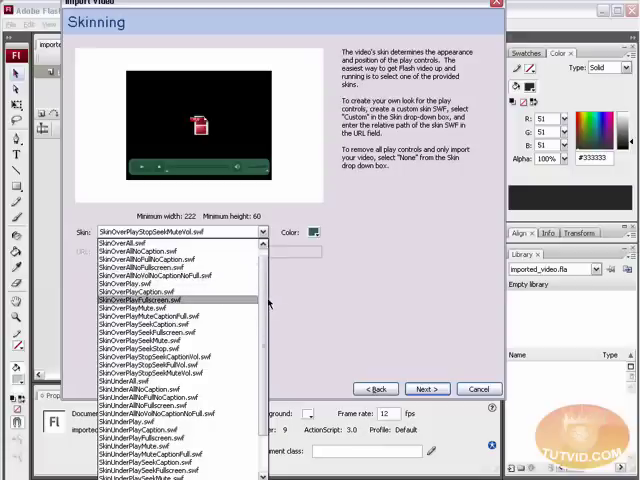
Choose a SkinUnderAll skin placing all controls beneath the video.
{"action": "scroll", "scroll_direction": "down", "scroll_amount": 3}
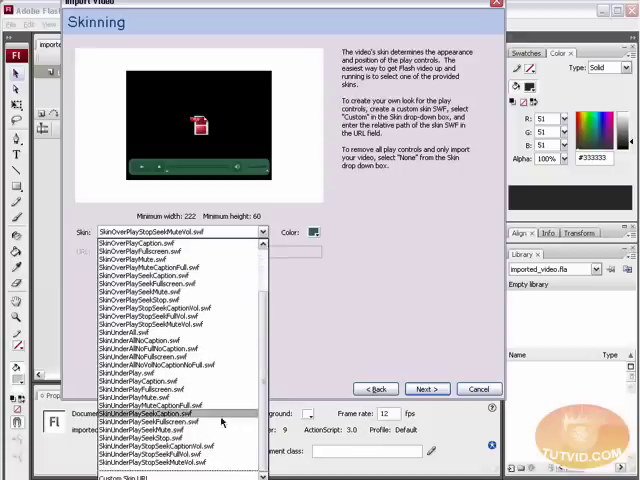
{"action": "mouse_move", "coordinate": [150, 364]}
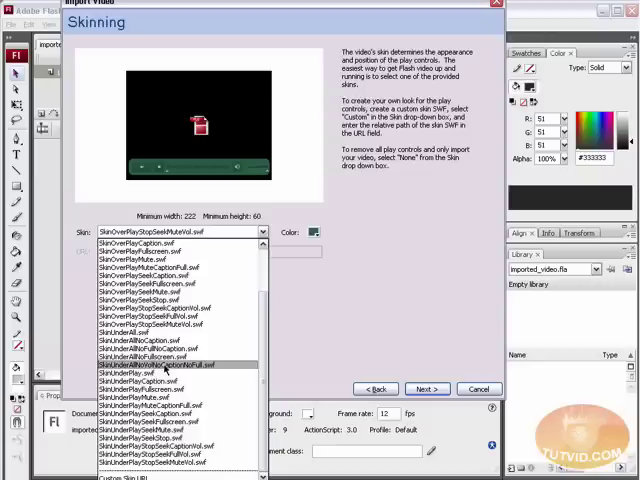
{"action": "left_click", "coordinate": [176, 364]}
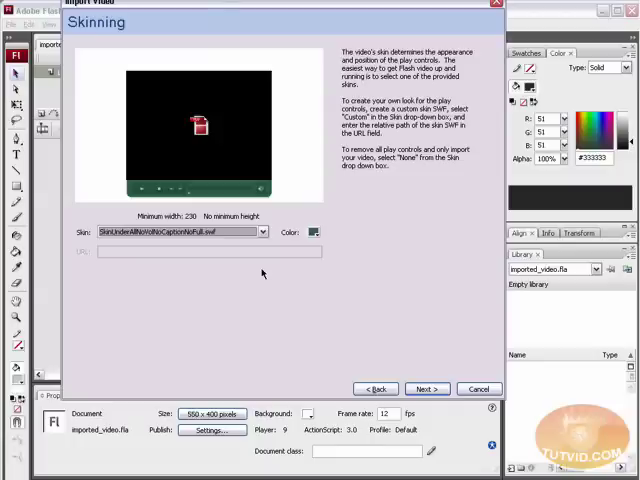
{"action": "mouse_move", "coordinate": [264, 192]}
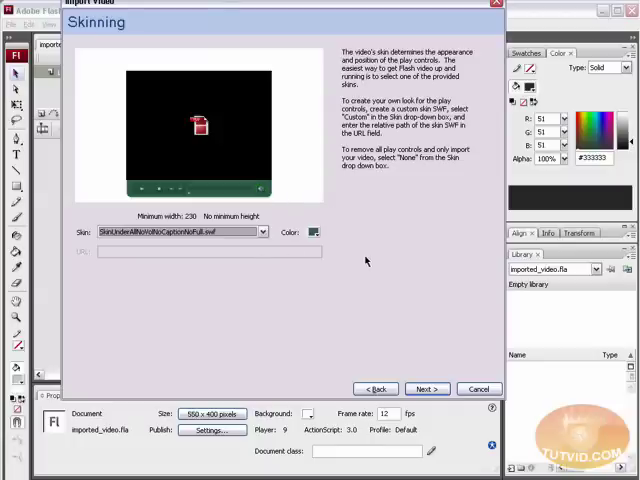
{"action": "mouse_move", "coordinate": [360, 262]}
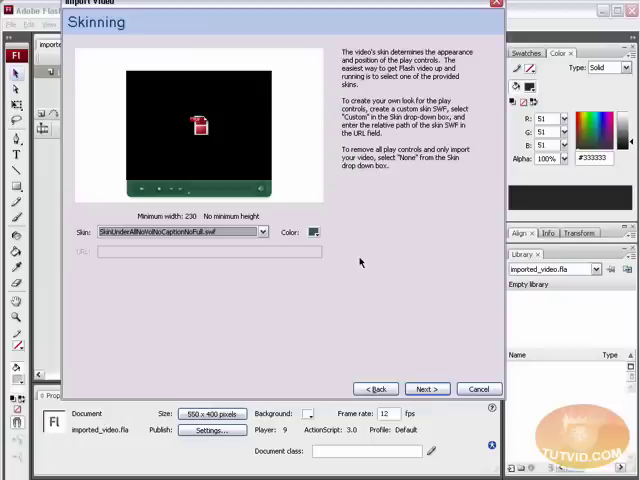
{"action": "mouse_move", "coordinate": [184, 196]}
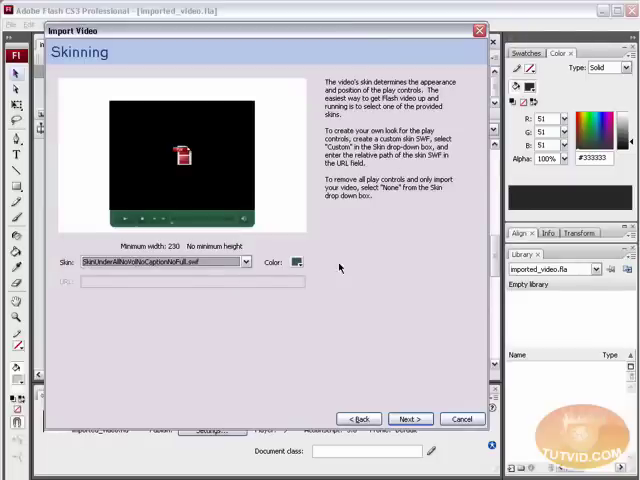
Tint the skin controls green and advance to the Finish Video Import summary.
{"action": "left_click", "coordinate": [296, 262]}
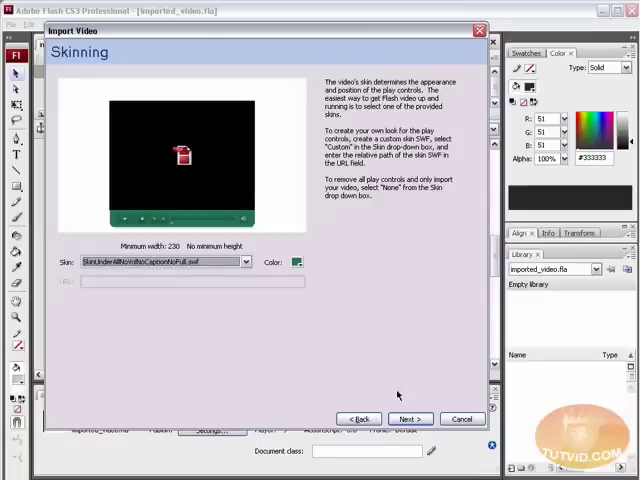
{"action": "left_click", "coordinate": [410, 418]}
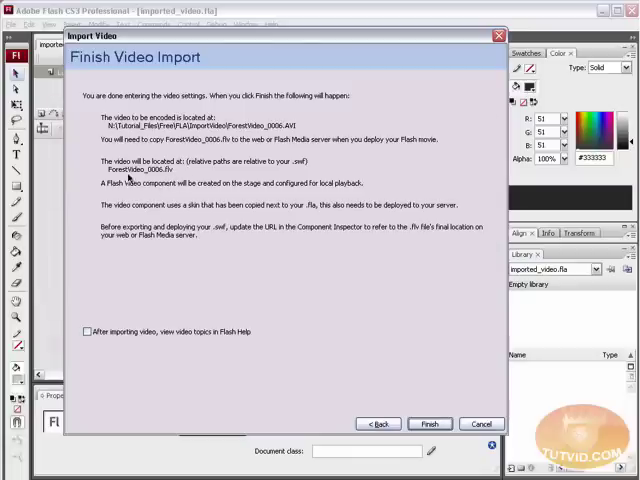
{"action": "mouse_move", "coordinate": [124, 212]}
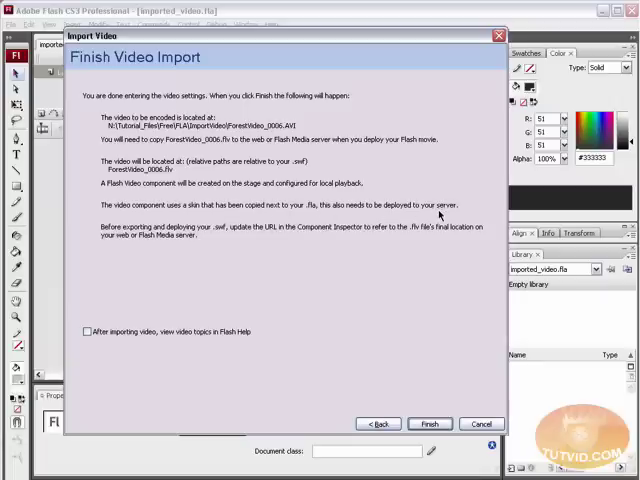
{"action": "mouse_move", "coordinate": [228, 228]}
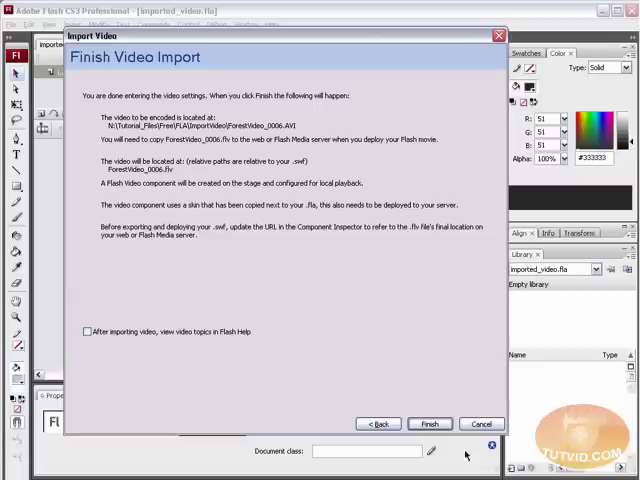
Finish the import, placing the green-skinned FLVPlayback clip on the stage.
{"action": "left_click", "coordinate": [428, 424]}
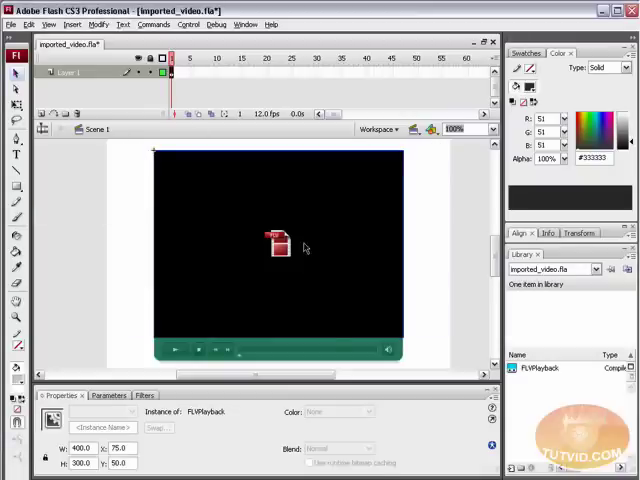
{"action": "mouse_move", "coordinate": [300, 168]}
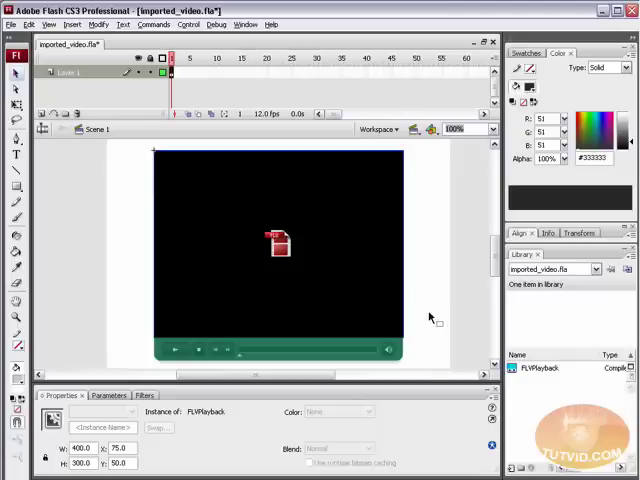
{"action": "mouse_move", "coordinate": [336, 308]}
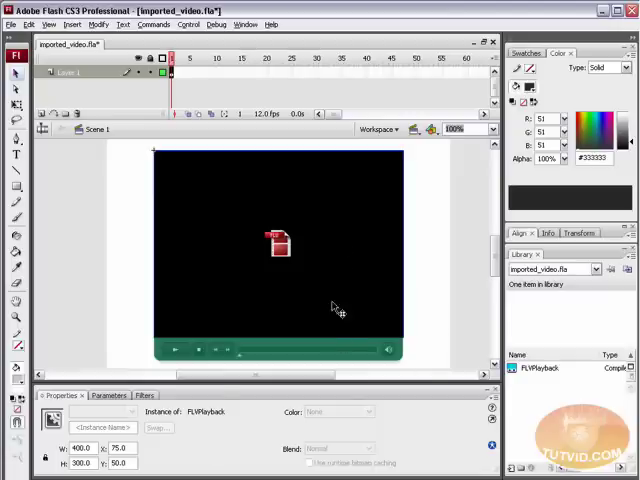
Select the FLVPlayback instance and view its parameters, sized 400 by 300.
{"action": "left_click", "coordinate": [544, 368]}
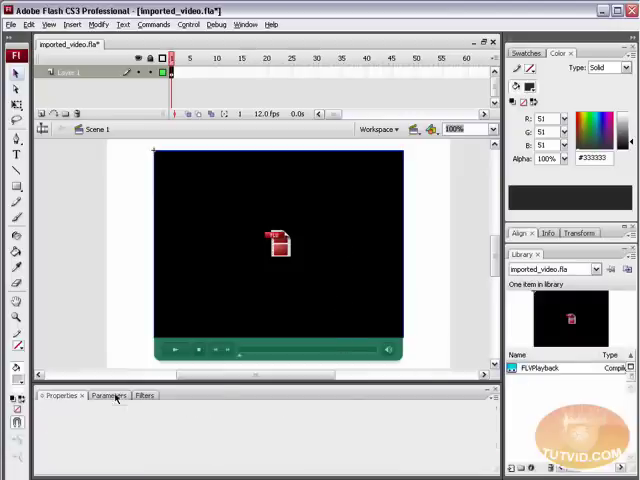
{"action": "left_click", "coordinate": [100, 396]}
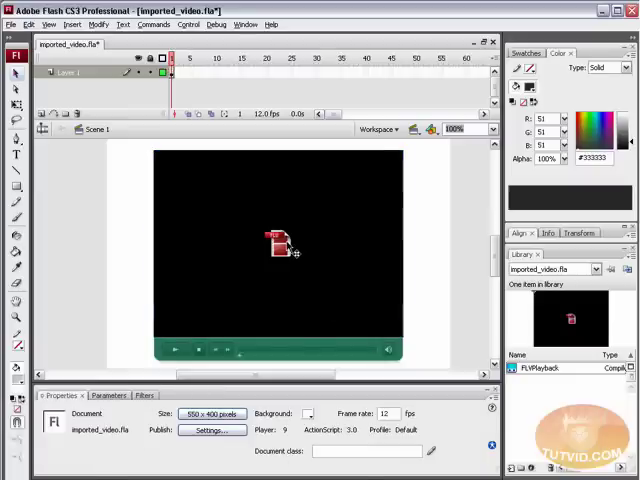
{"action": "left_click", "coordinate": [278, 244]}
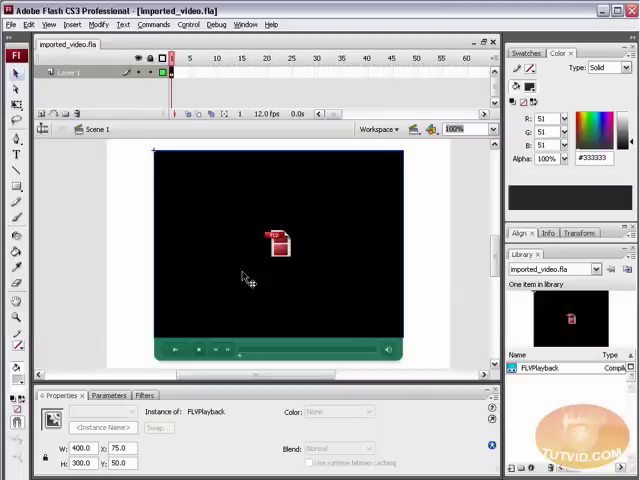
{"action": "mouse_move", "coordinate": [248, 296]}
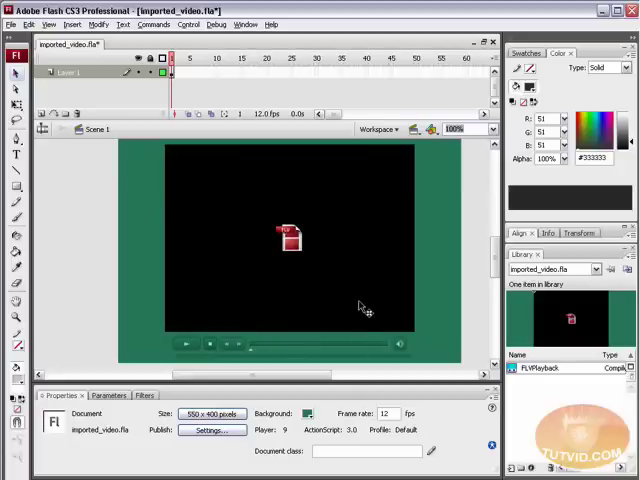
{"action": "mouse_move", "coordinate": [204, 250]}
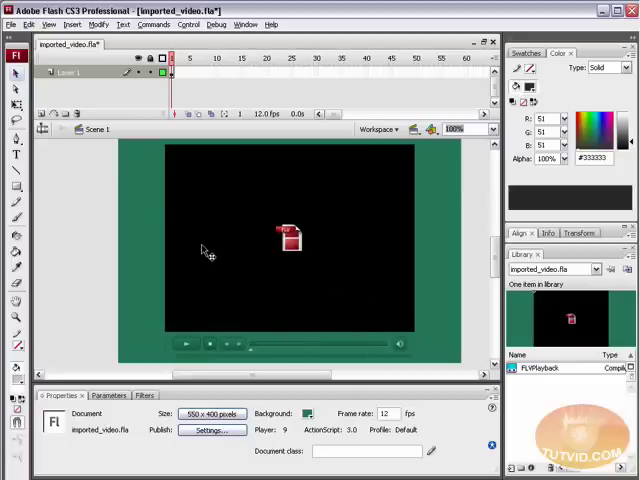
Deselect the player and set the document's stage background to green.
{"action": "left_click", "coordinate": [188, 24]}
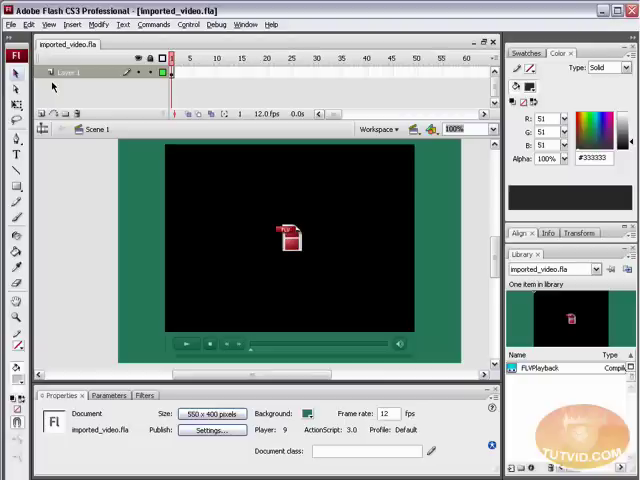
Test the movie with Ctrl+Enter and play the forest video using the green-skinned player controls.
{"action": "key", "text": "Ctrl+Enter"}
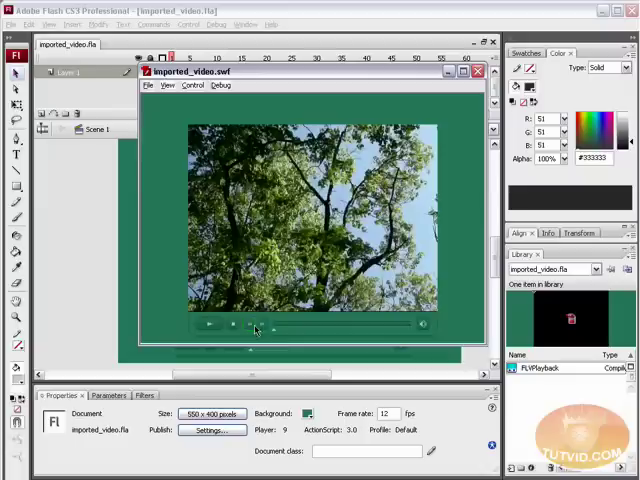
{"action": "left_click", "coordinate": [210, 324]}
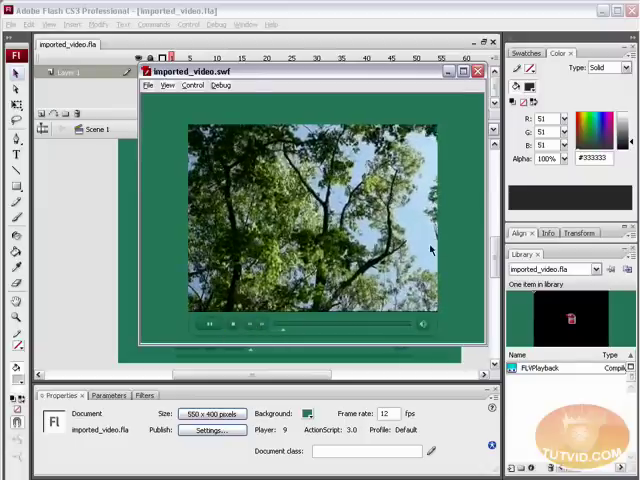
{"action": "left_click", "coordinate": [478, 72]}
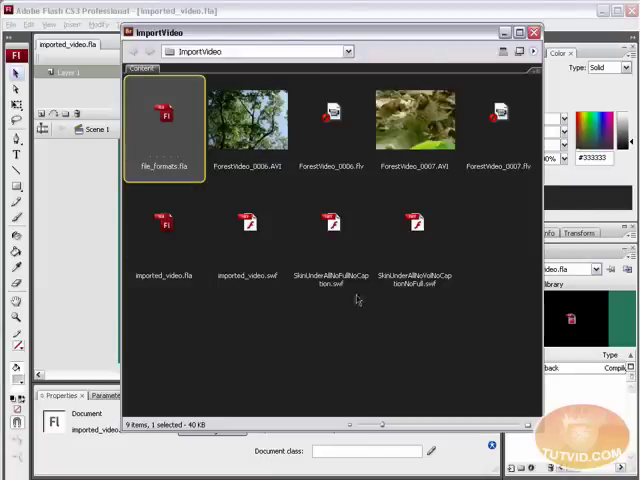
{"action": "mouse_move", "coordinate": [362, 288]}
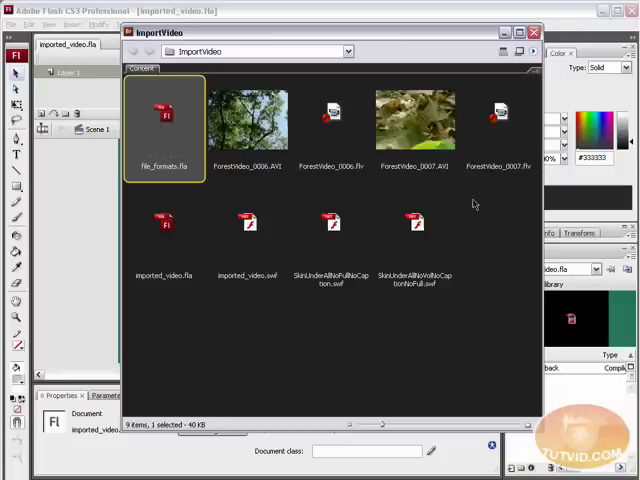
Select ForestVideo_2007.AVI and add file_formats.fla to the selection in the ImportVideo folder.
{"action": "left_click", "coordinate": [416, 120]}
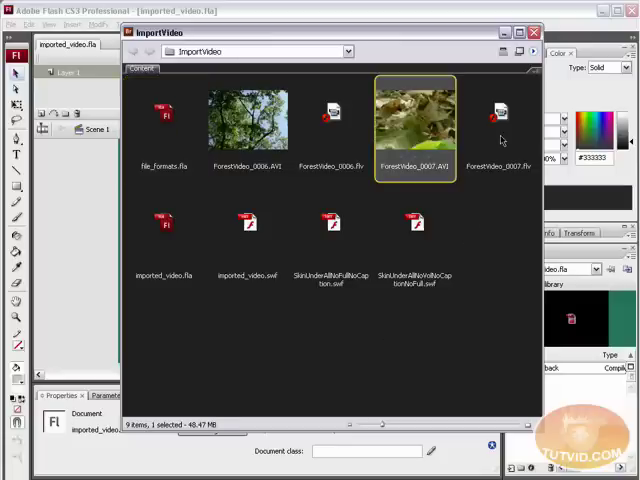
{"action": "left_click", "coordinate": [164, 126]}
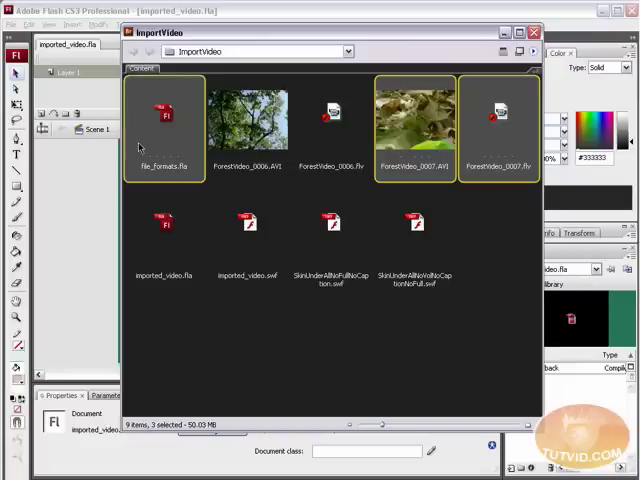
{"action": "mouse_move", "coordinate": [492, 266]}
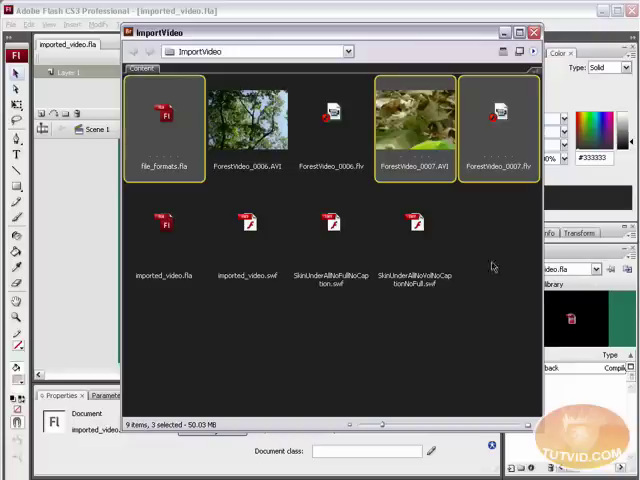
{"action": "mouse_move", "coordinate": [312, 310]}
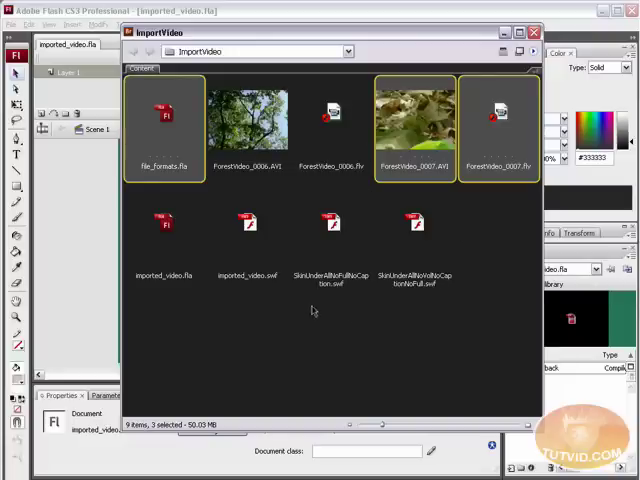
{"action": "mouse_move", "coordinate": [444, 272]}
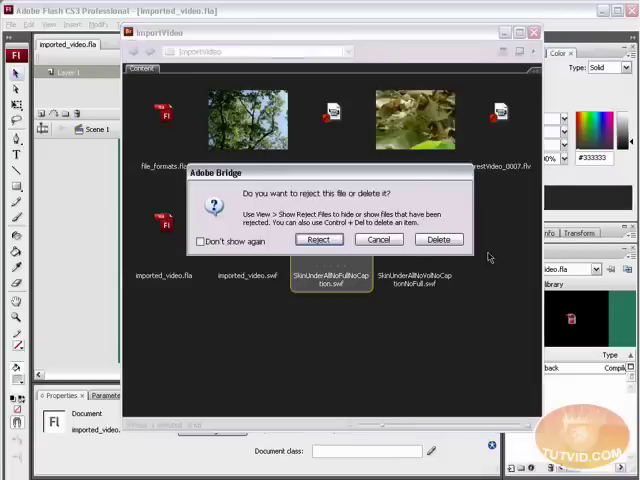
Confirm deleting the unwanted skin SWF, leaving eight files in the ImportVideo folder.
{"action": "left_click", "coordinate": [380, 240]}
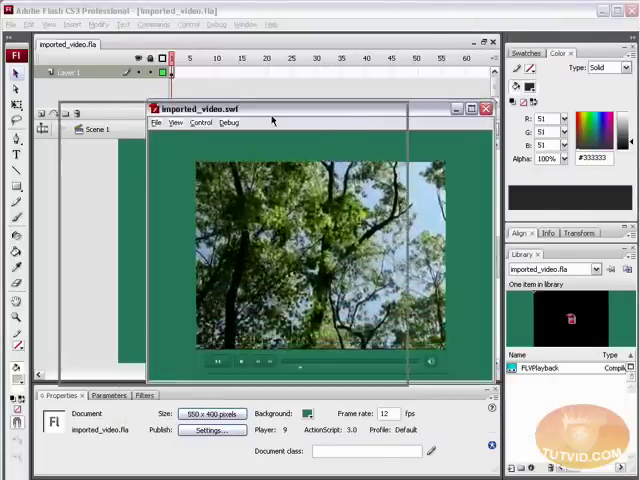
{"action": "left_click", "coordinate": [486, 108]}
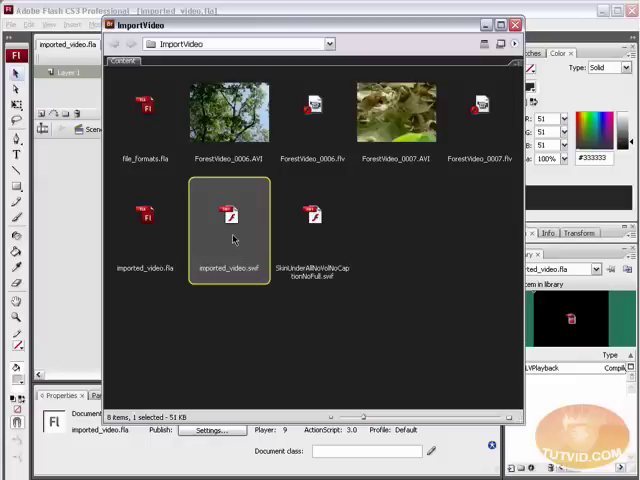
Inspect ForestVideo_2006.flv and imported_video.swf showing the forest video.
{"action": "left_click", "coordinate": [312, 112]}
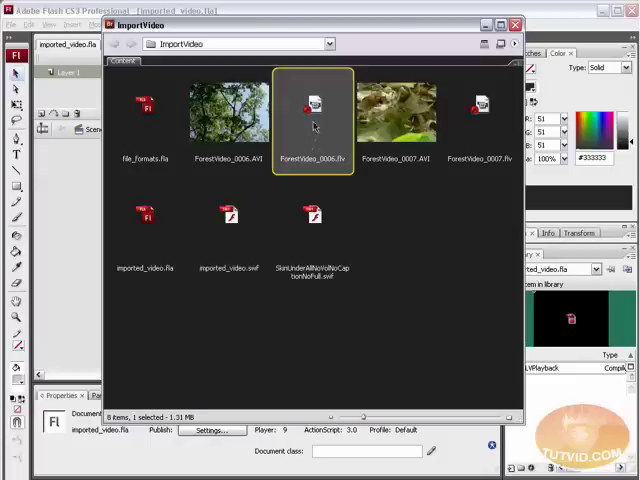
{"action": "mouse_move", "coordinate": [330, 230]}
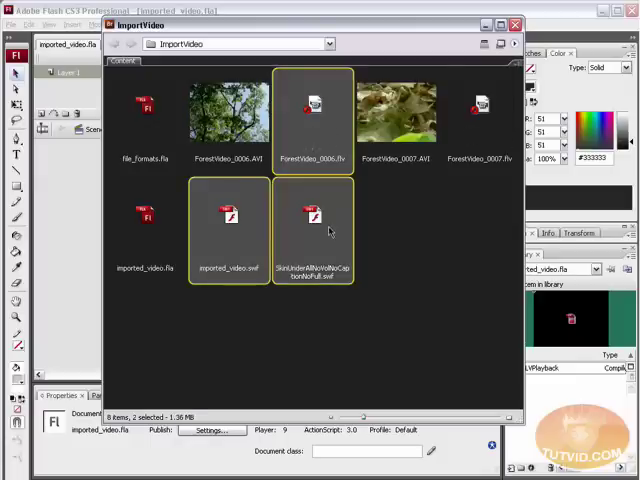
{"action": "left_click", "coordinate": [228, 220]}
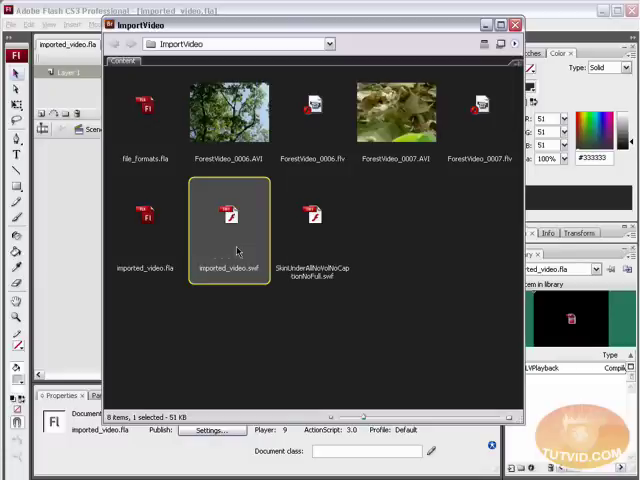
{"action": "left_click", "coordinate": [312, 220]}
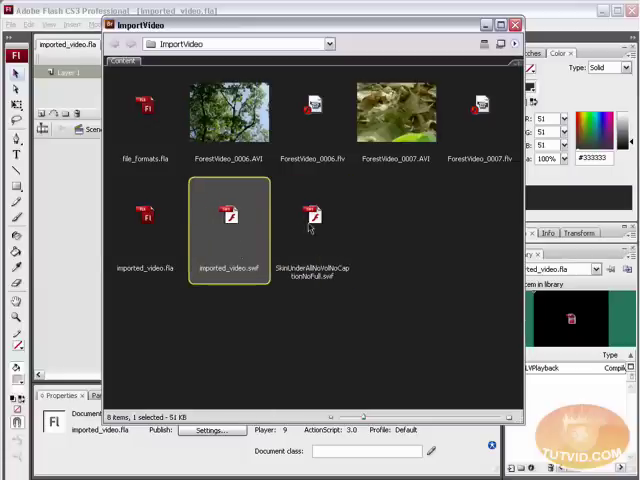
Review the remaining skin SWF and the FLV, then return to imported_video.fla in Flash.
{"action": "left_click", "coordinate": [312, 220]}
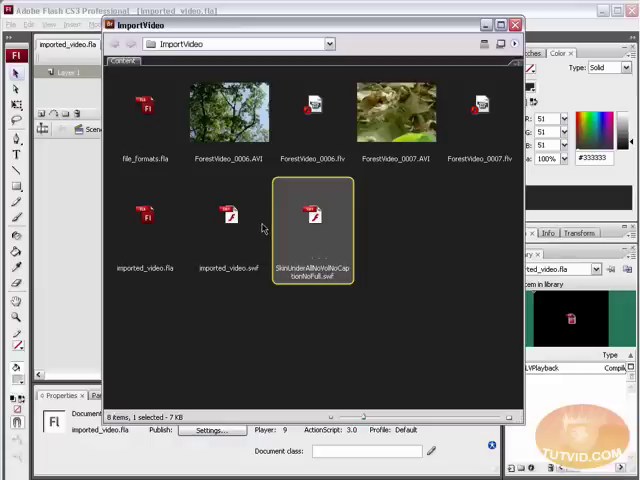
{"action": "mouse_move", "coordinate": [240, 230]}
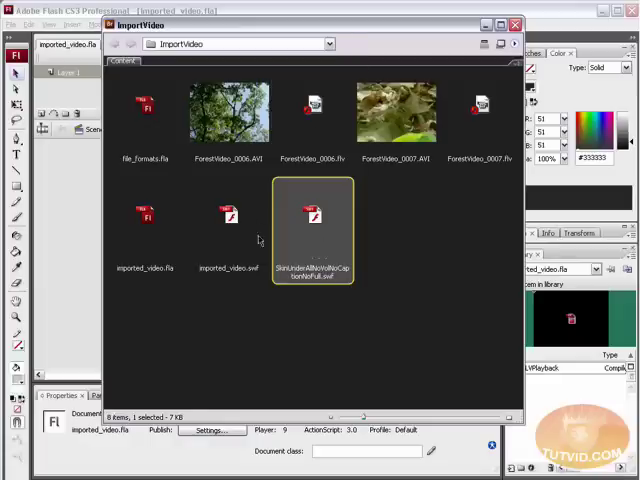
{"action": "left_click", "coordinate": [312, 116]}
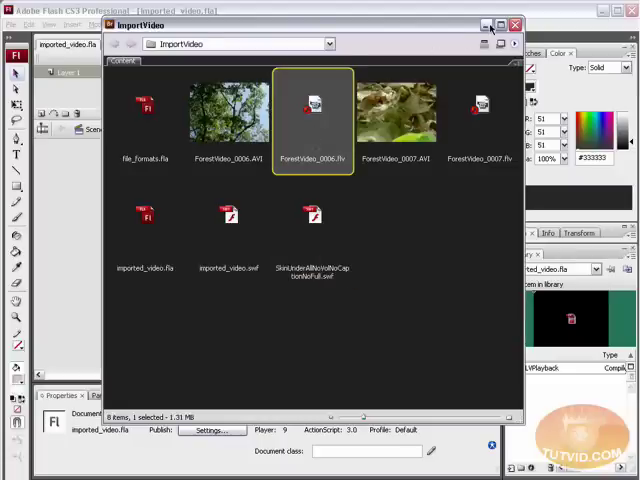
{"action": "left_click", "coordinate": [516, 24]}
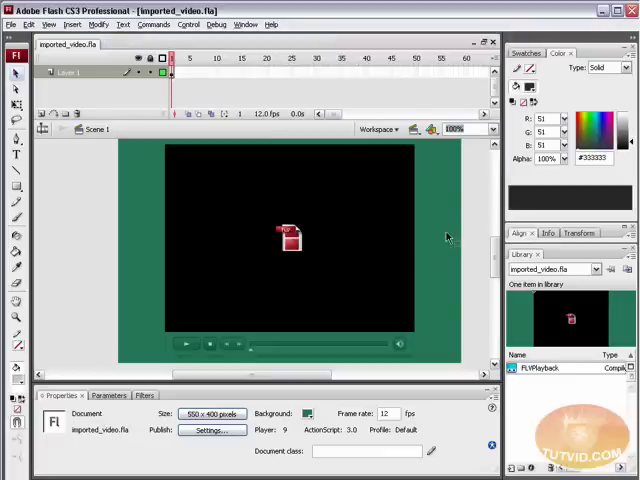